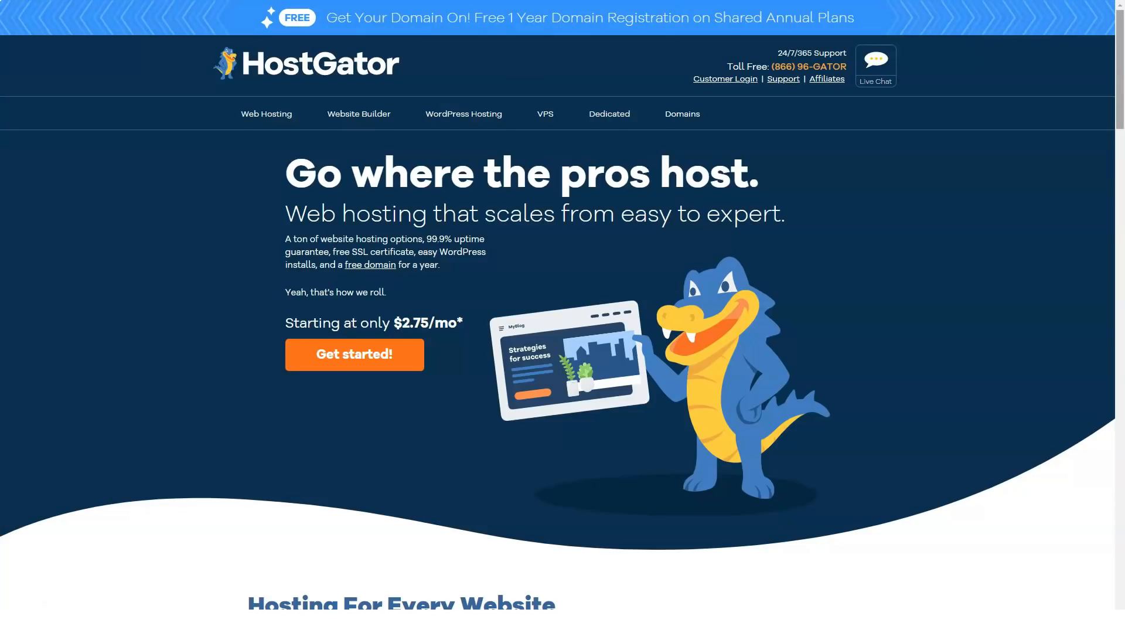
# - Scroll the homepage from the hero banner down through the hosting plan cards and features
pyautogui.scroll(-3)
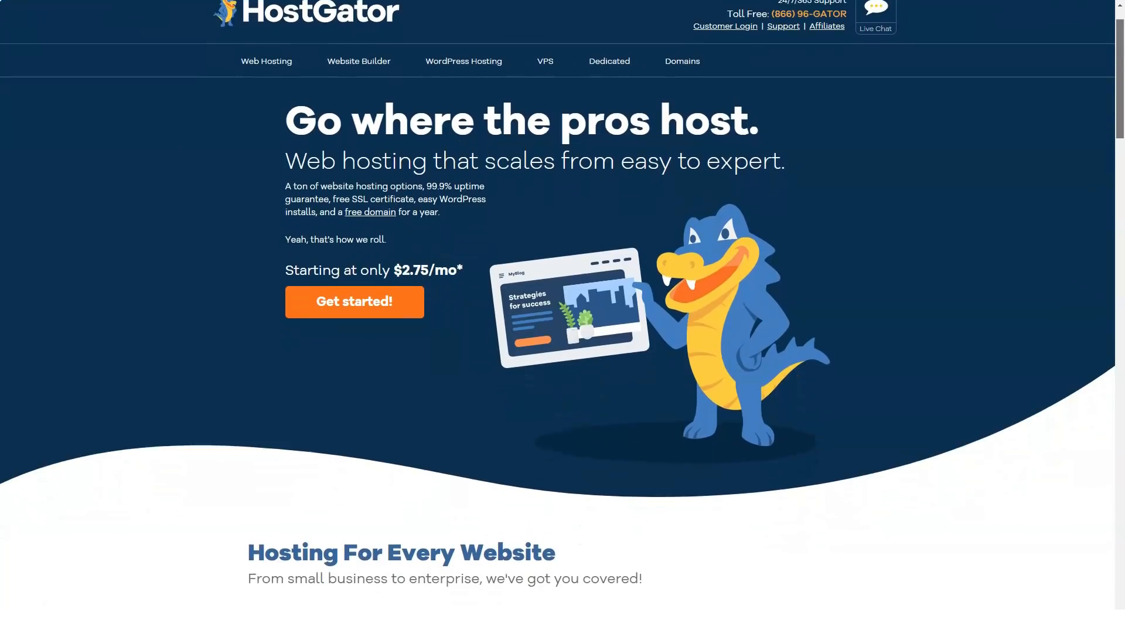
pyautogui.scroll(-3)
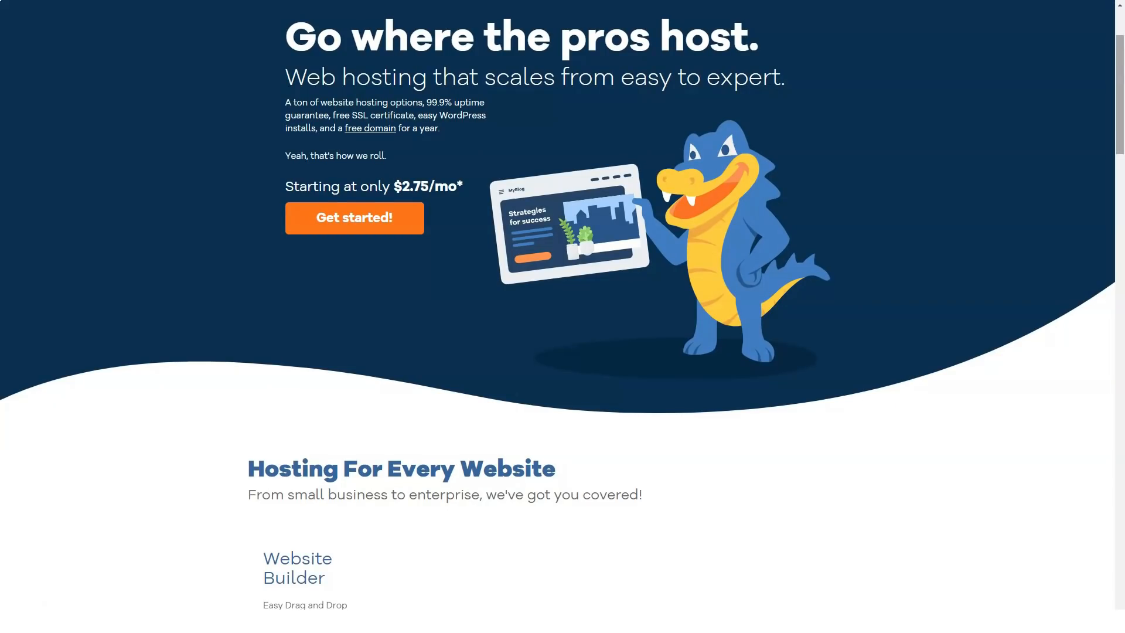
pyautogui.scroll(-3)
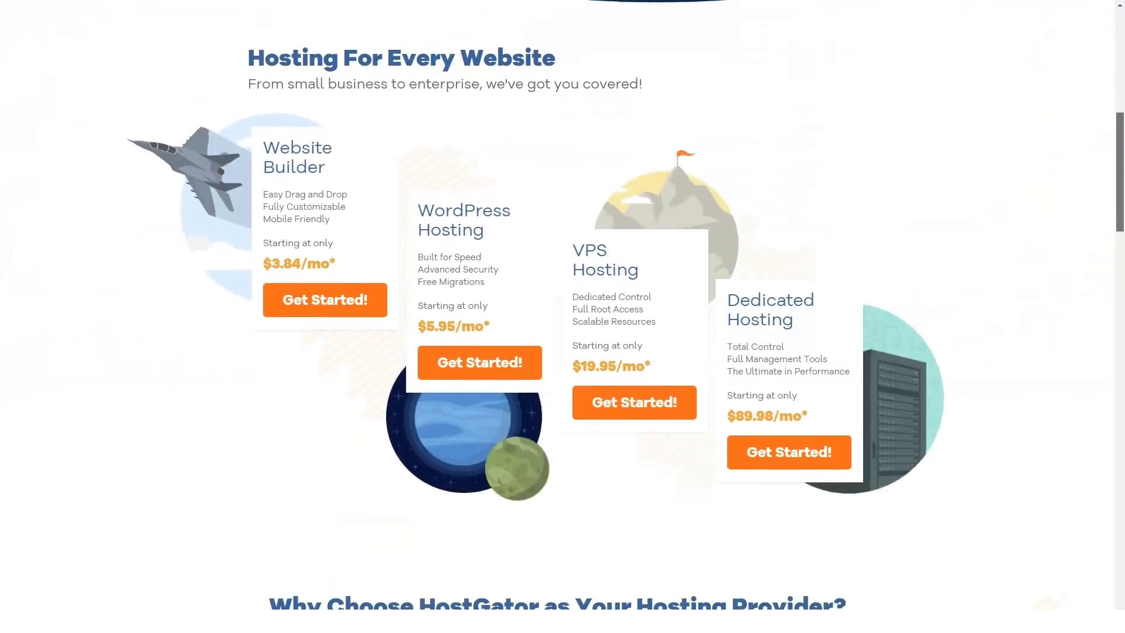
pyautogui.scroll(-3)
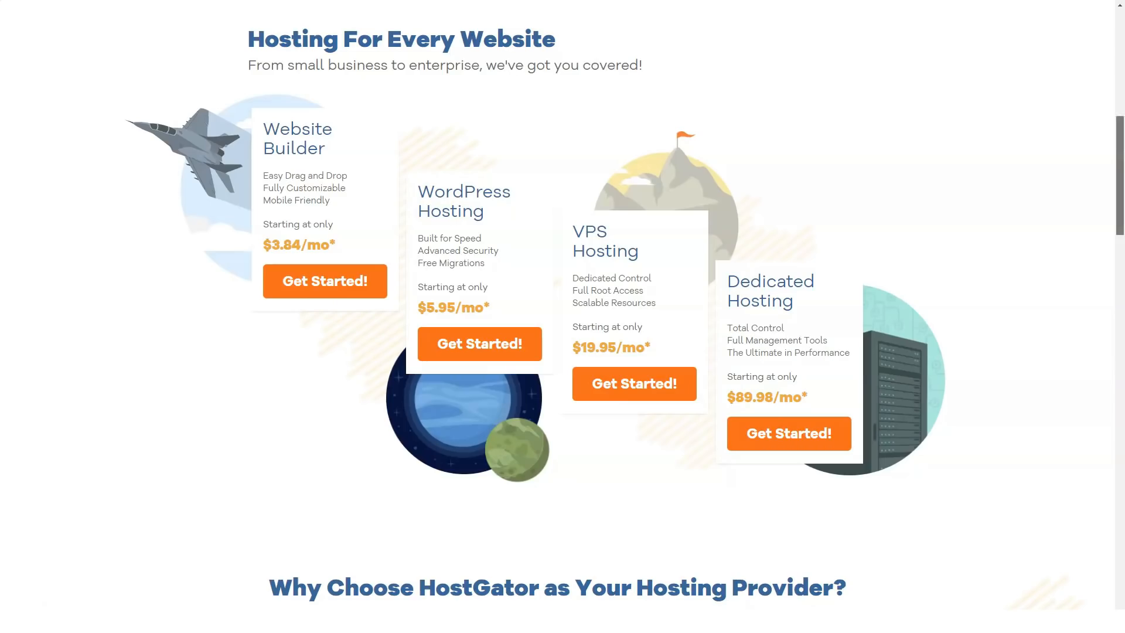
pyautogui.scroll(-3)
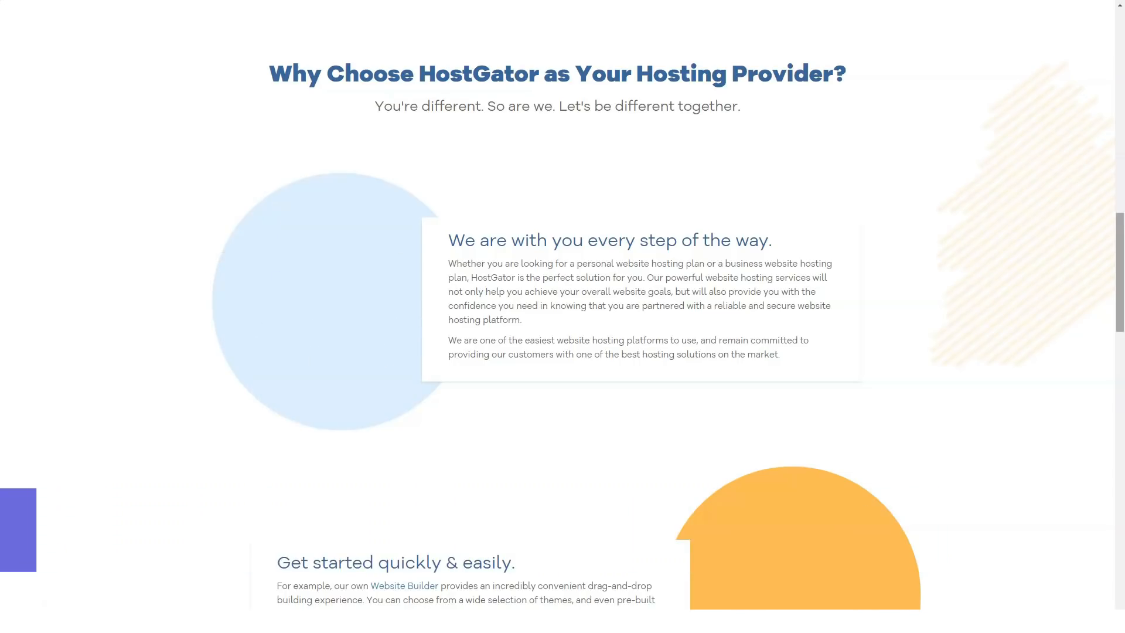
pyautogui.scroll(-3)
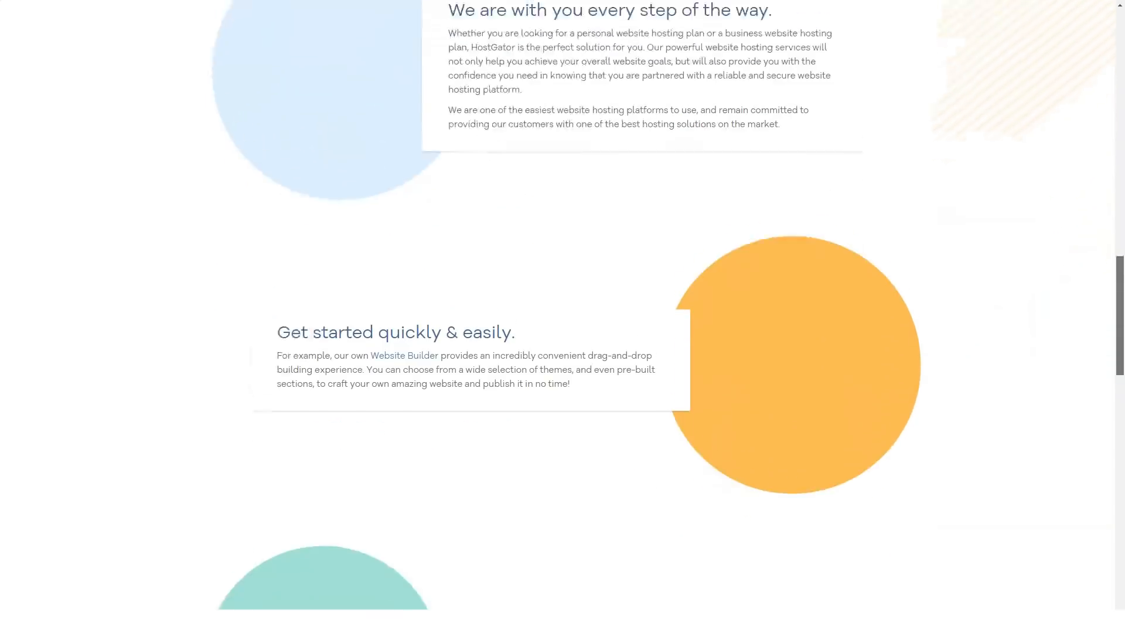
# - Continue down past the guarantees and awards section to the sign-up banner and footer links
pyautogui.scroll(-3)
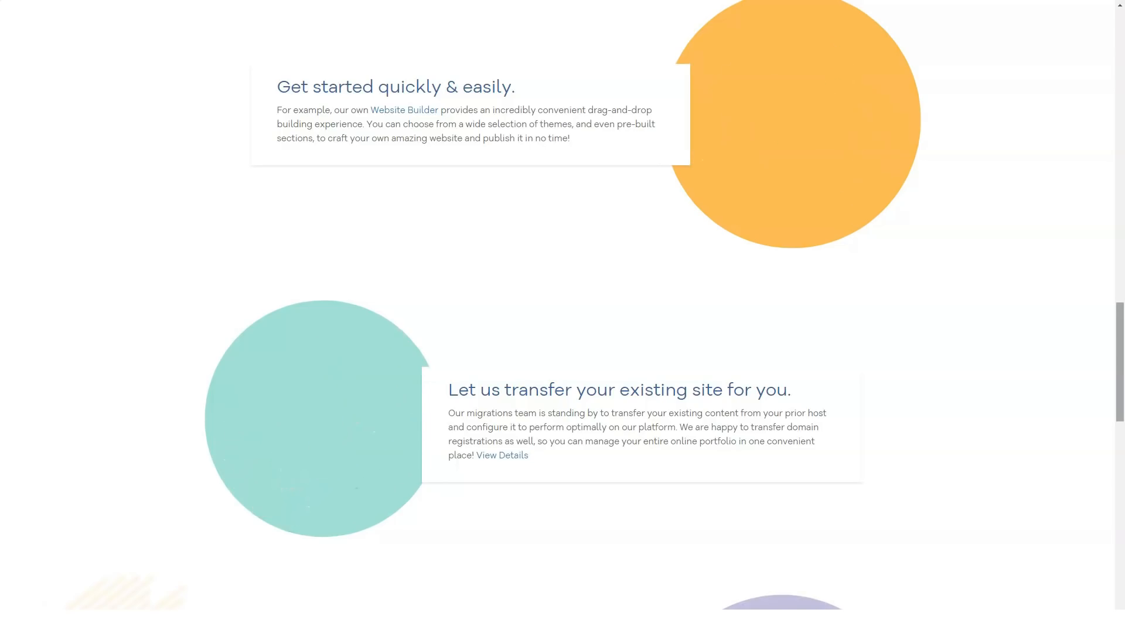
pyautogui.scroll(-3)
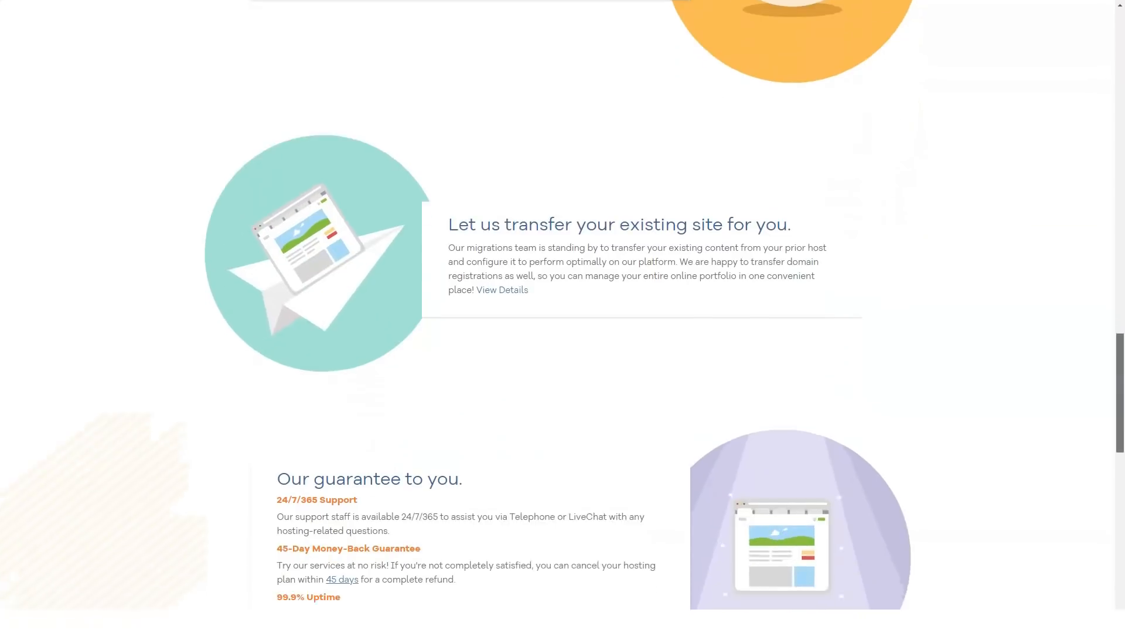
pyautogui.scroll(-3)
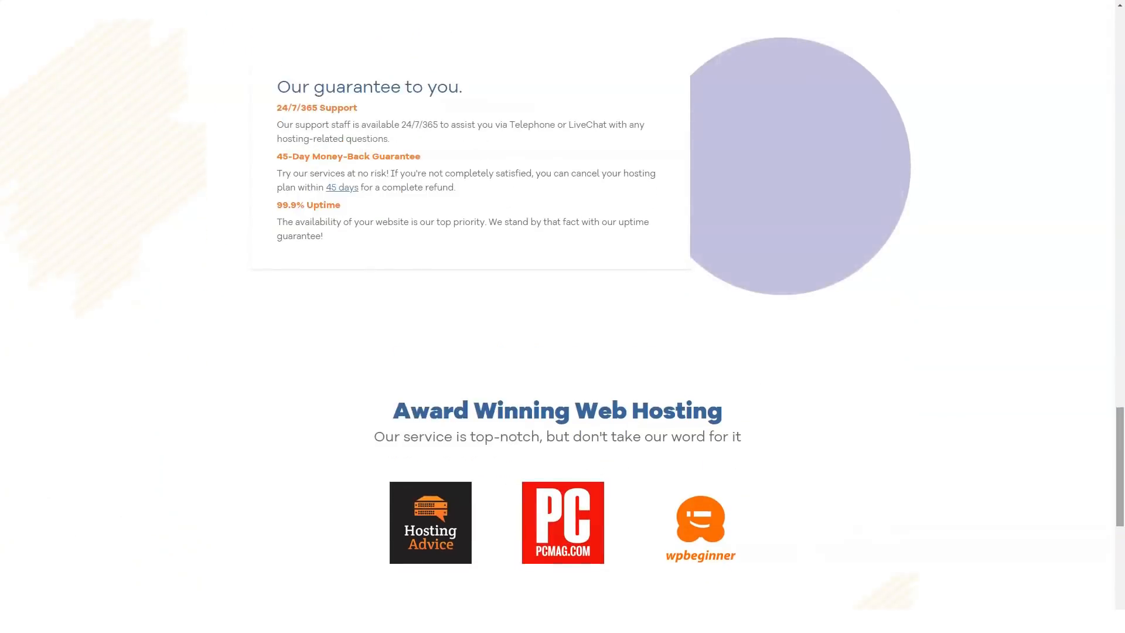
pyautogui.scroll(-3)
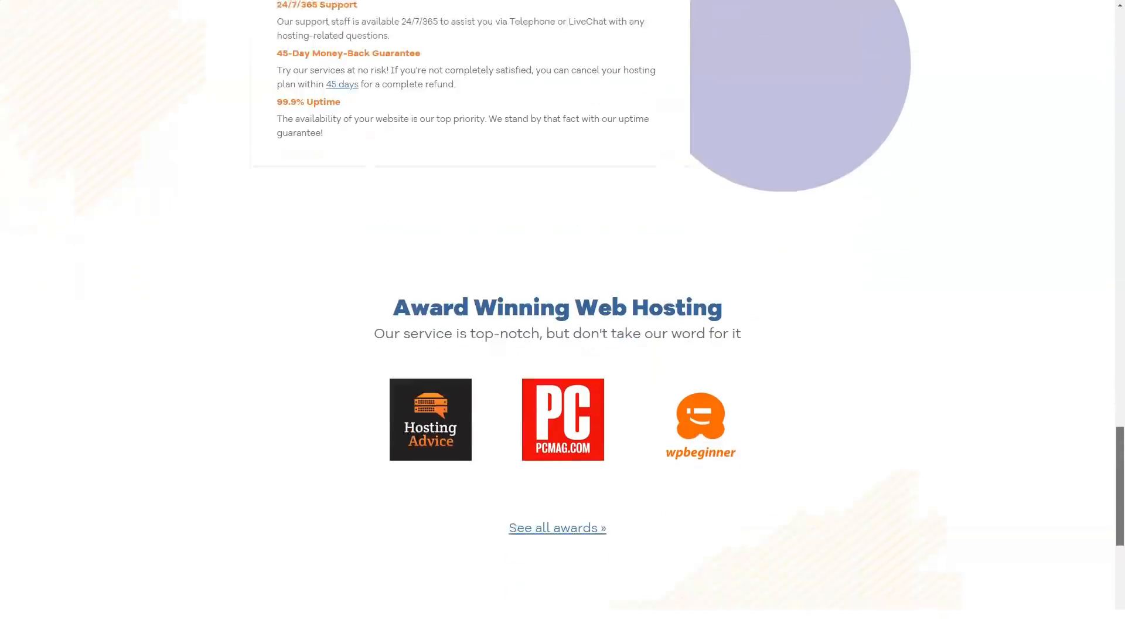
pyautogui.scroll(-3)
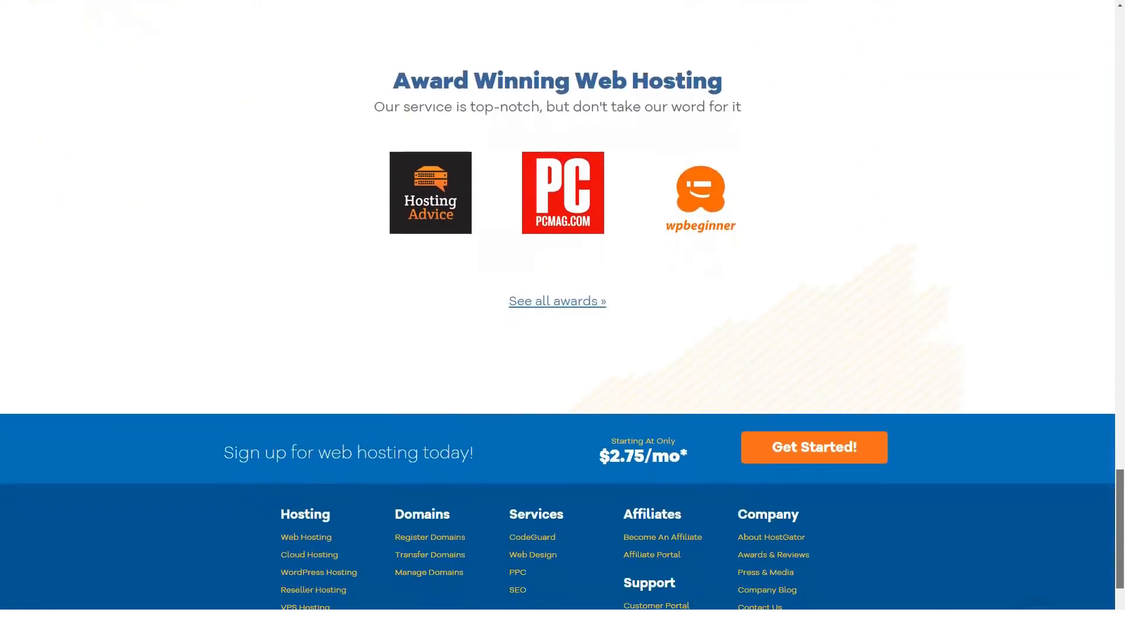
# - Scroll the Shared Web Hosting page past its plans and competitor comparison to Technical Specifications
pyautogui.scroll(-3)
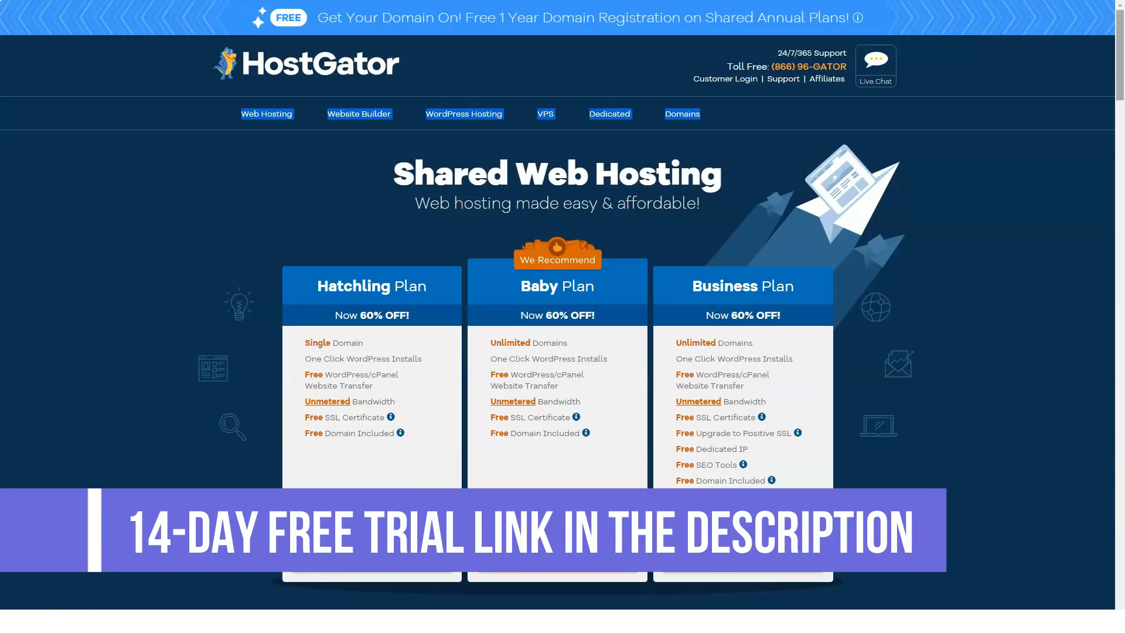
pyautogui.scroll(-3)
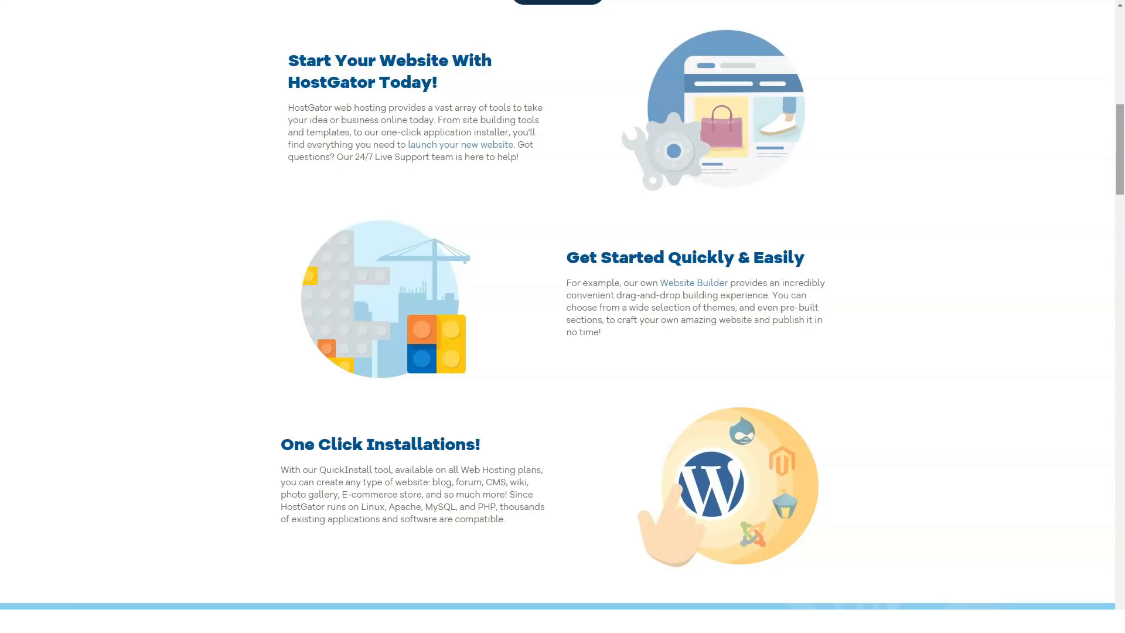
pyautogui.scroll(-3)
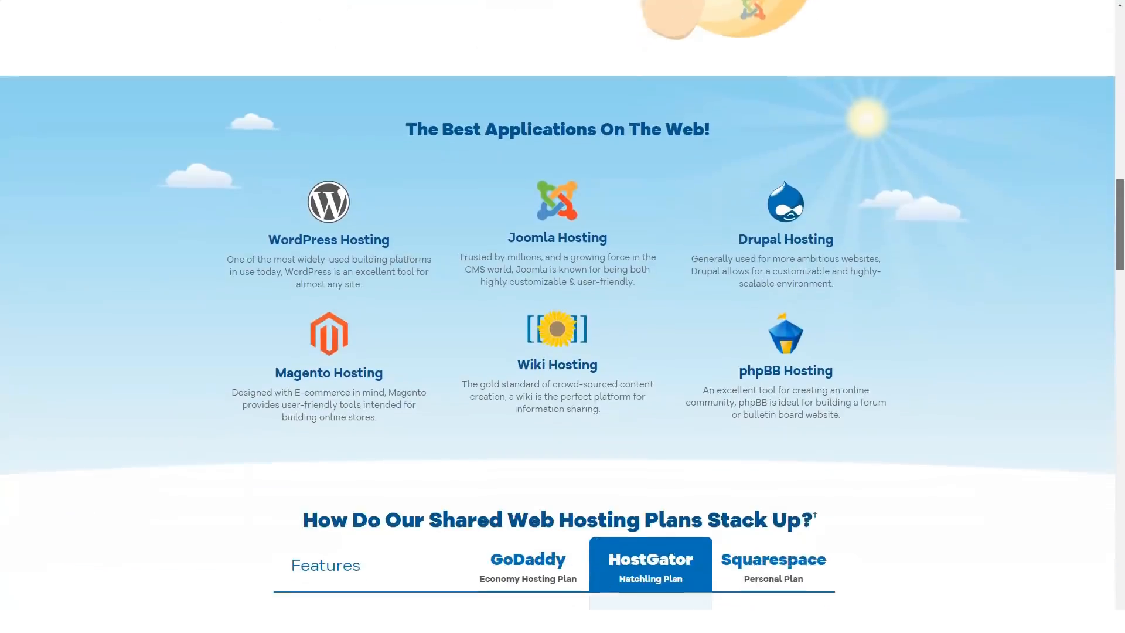
pyautogui.scroll(-3)
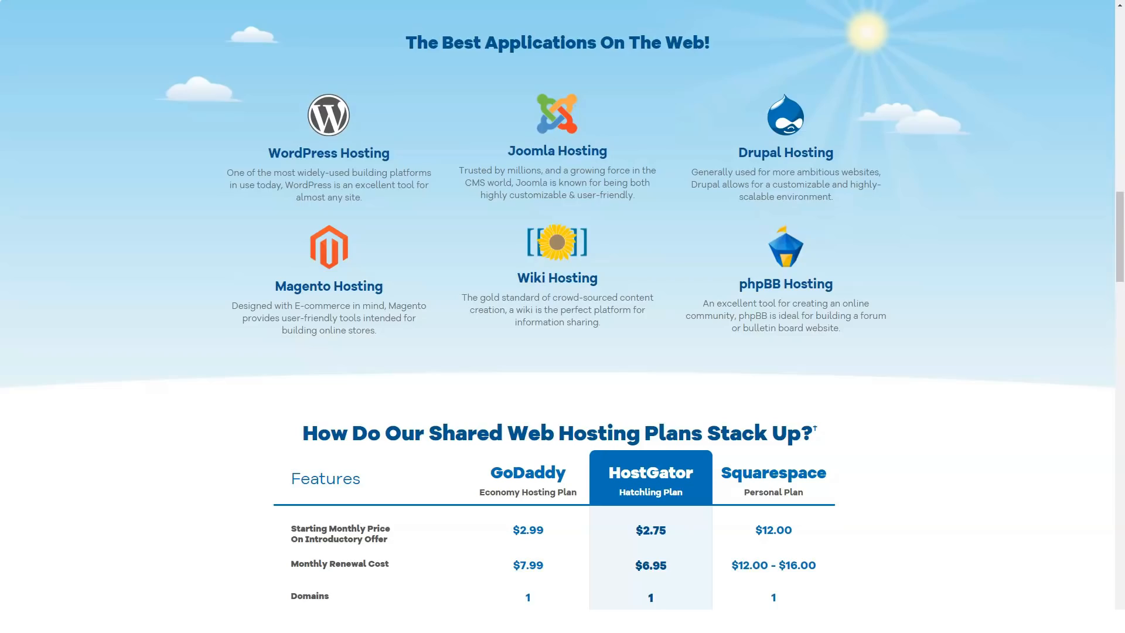
pyautogui.scroll(-3)
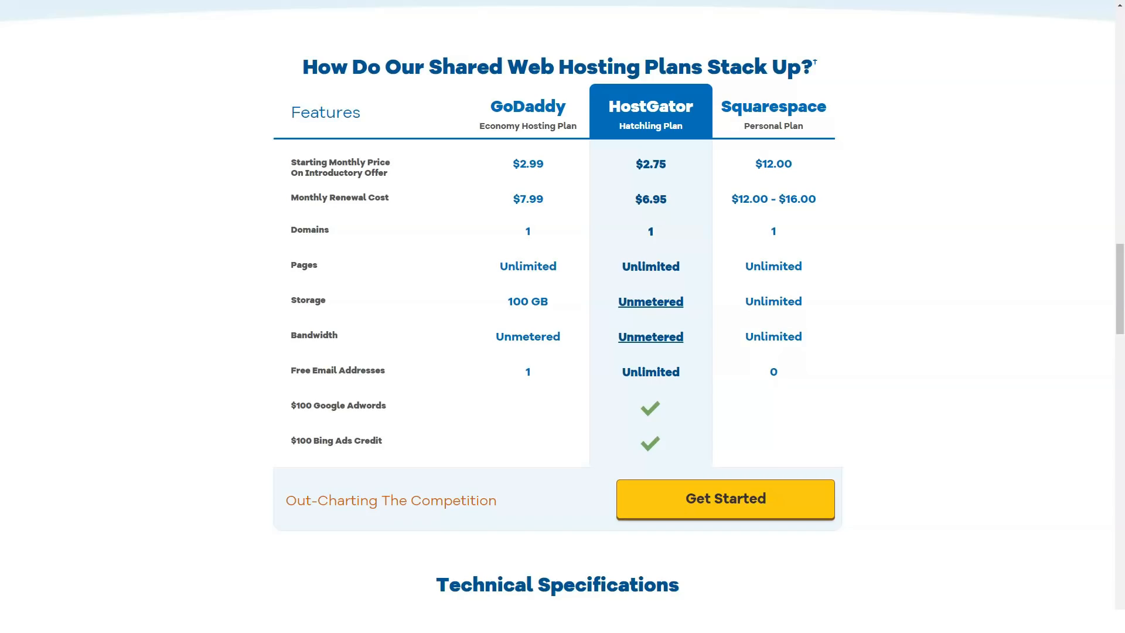
pyautogui.scroll(-3)
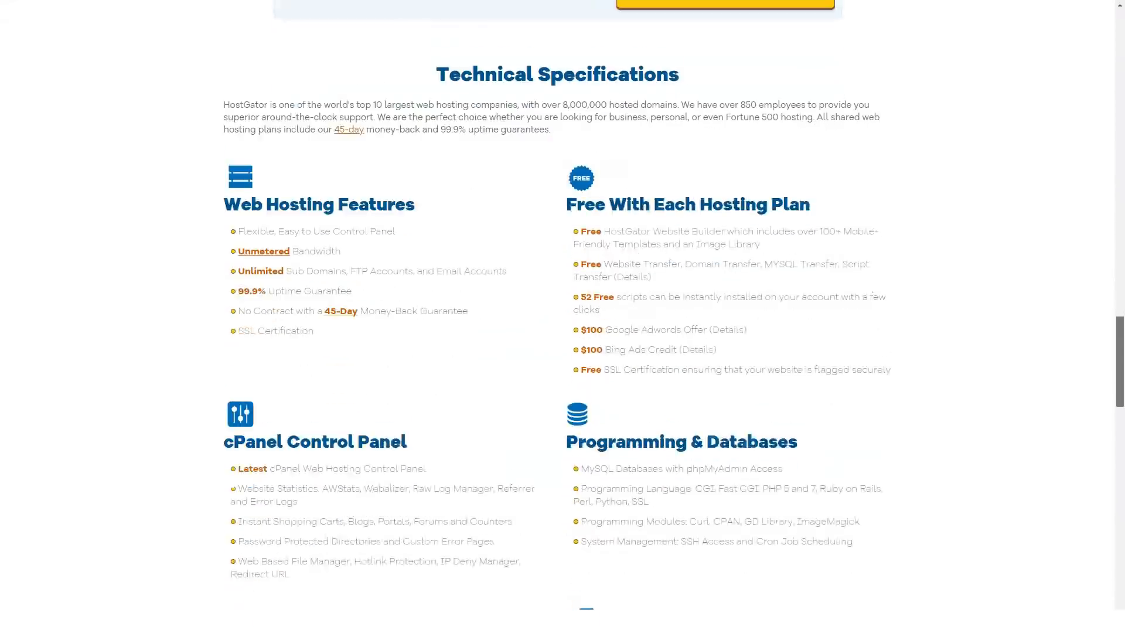
# - Scroll through the hosting specifications, Website Essentials and FAQs toward the Website Builder page
pyautogui.scroll(-3)
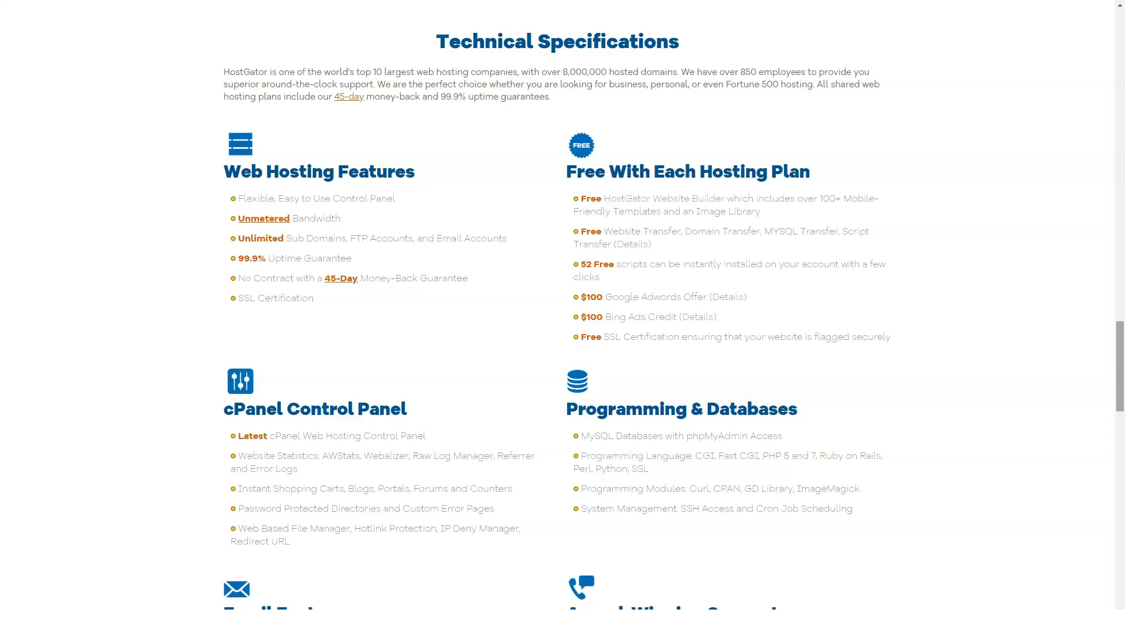
pyautogui.scroll(-3)
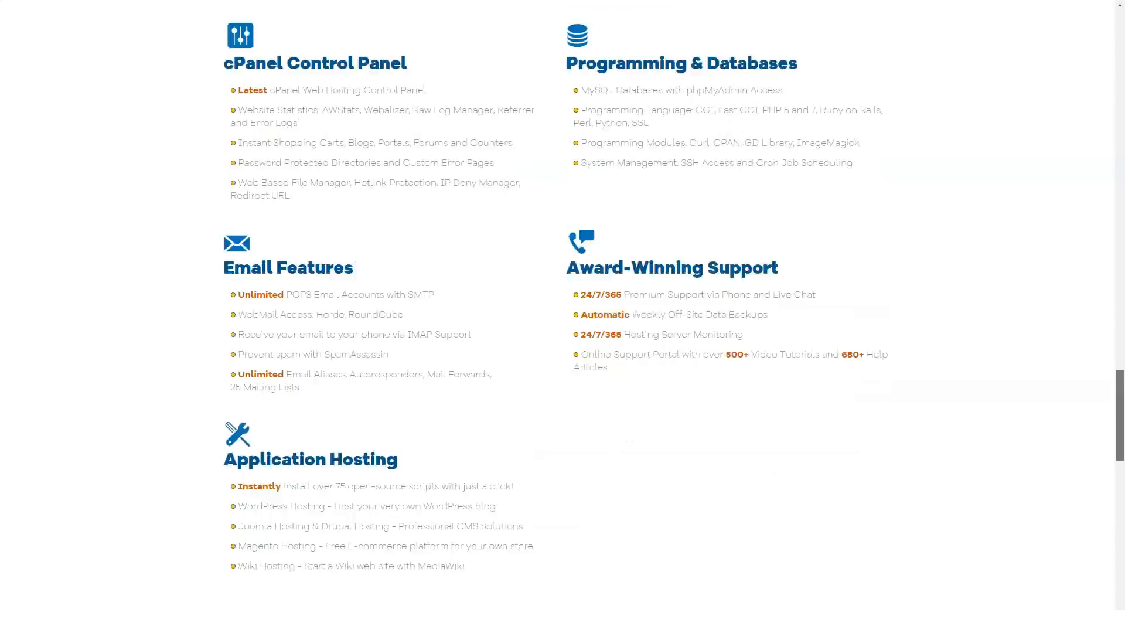
pyautogui.scroll(-3)
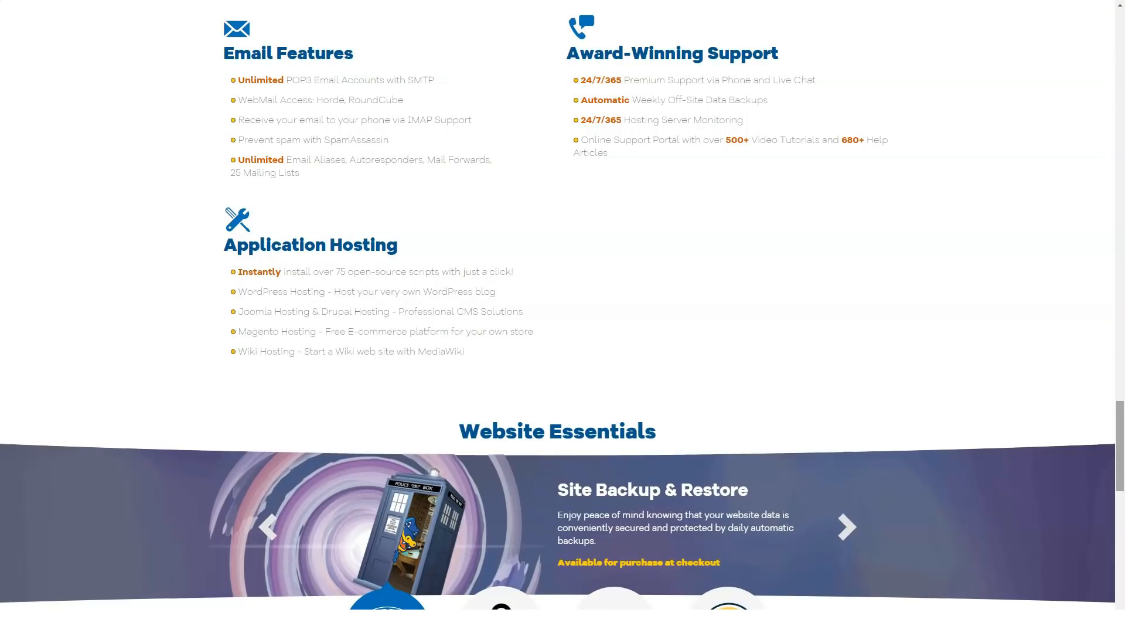
pyautogui.scroll(-3)
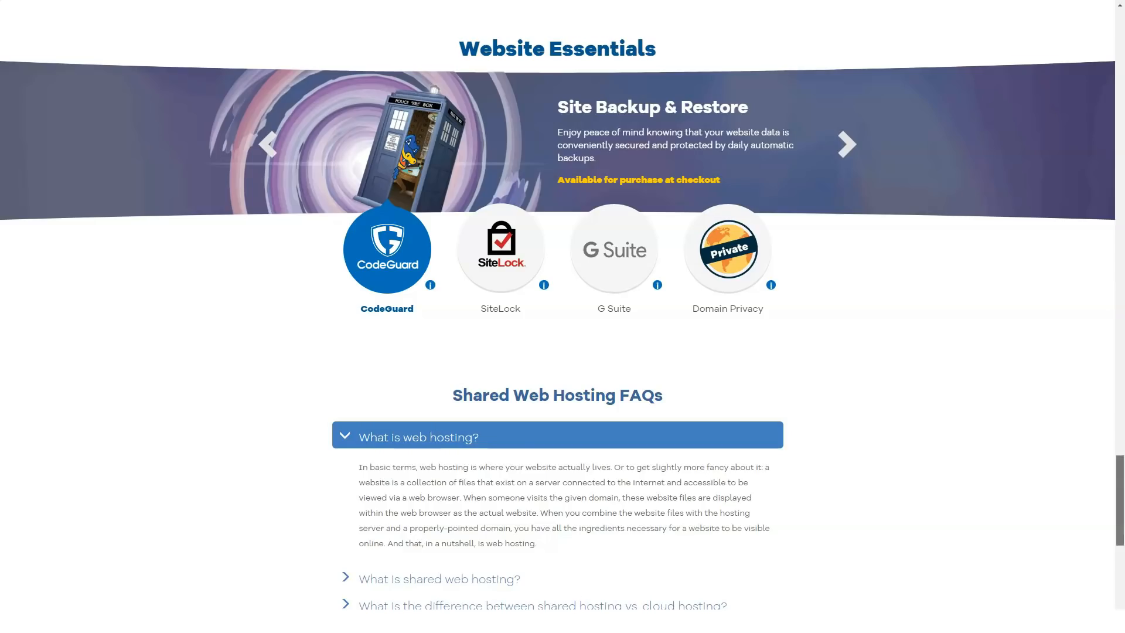
pyautogui.scroll(-3)
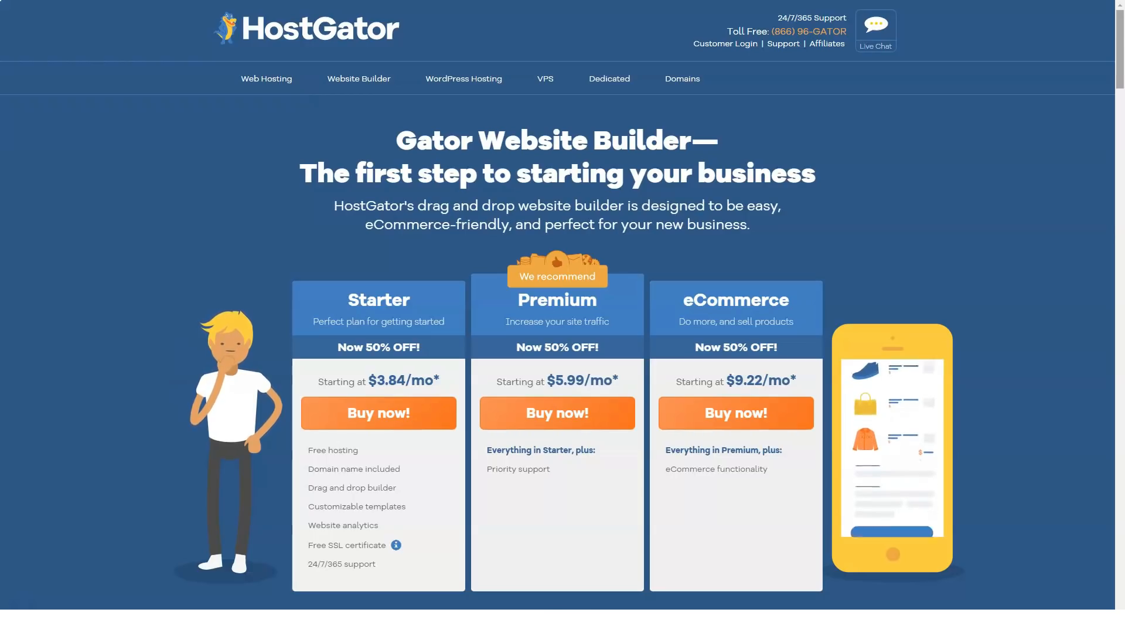
pyautogui.scroll(-3)
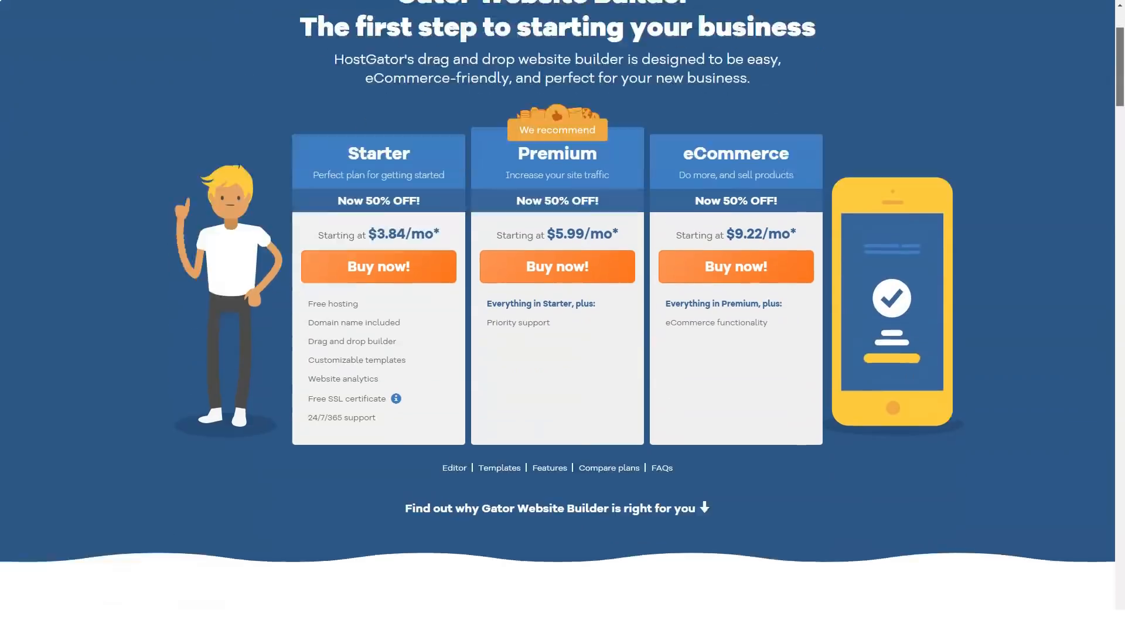
pyautogui.scroll(-3)
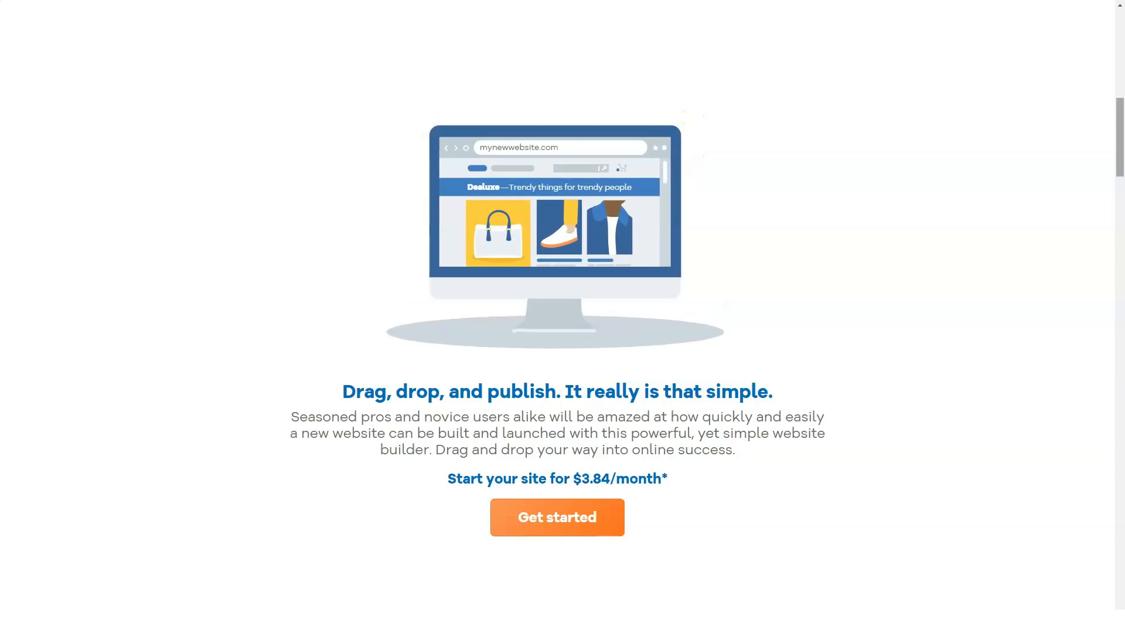
pyautogui.scroll(-3)
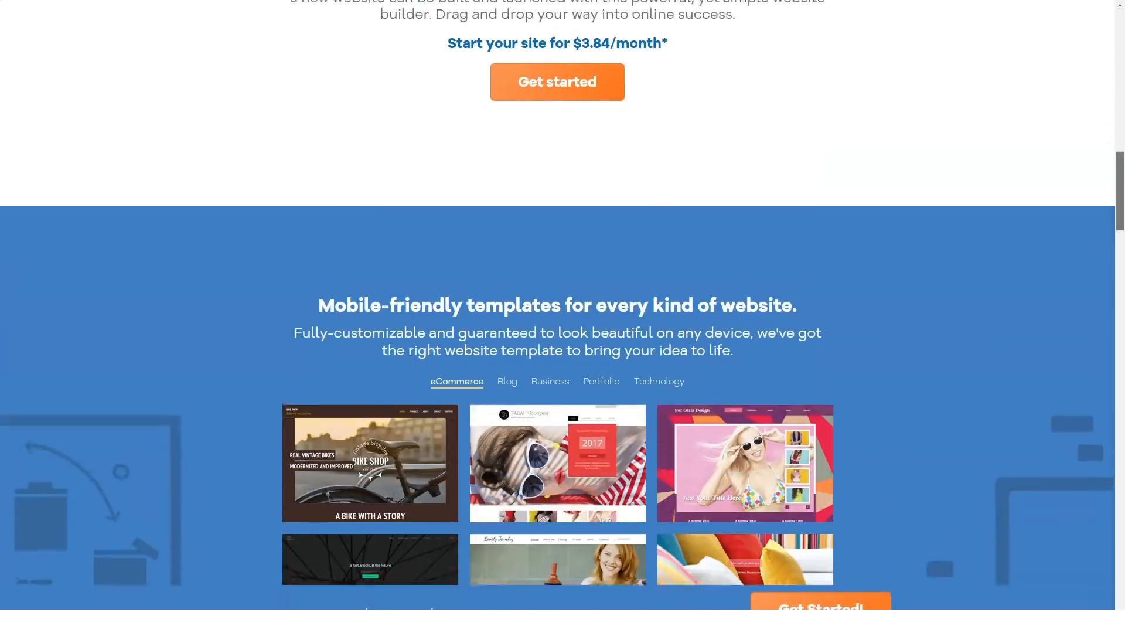
pyautogui.scroll(-3)
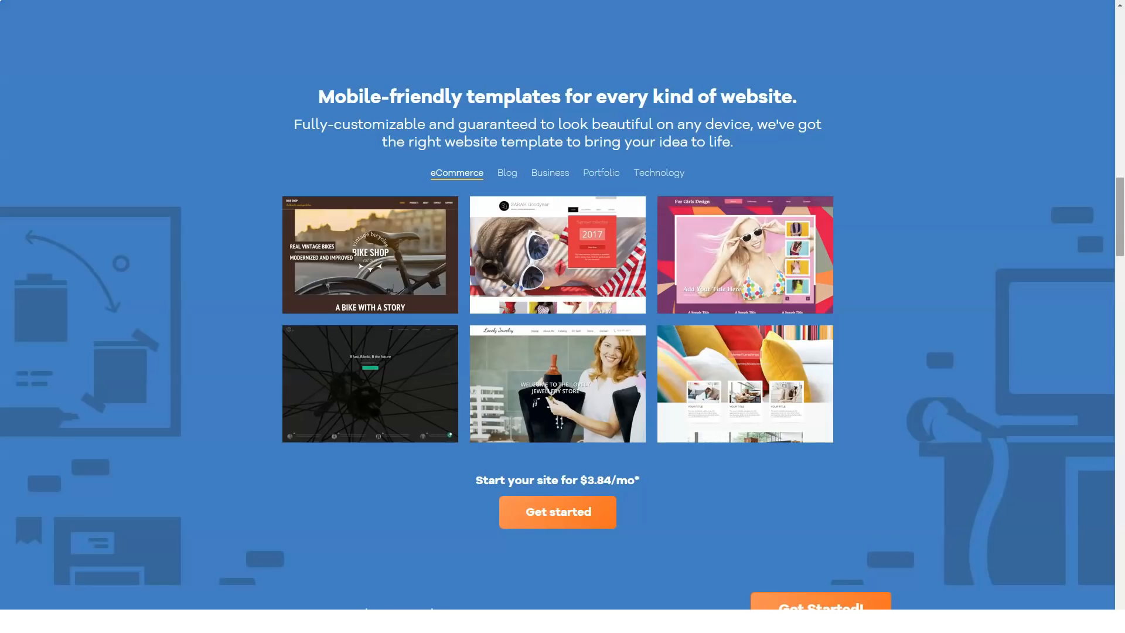
pyautogui.scroll(-3)
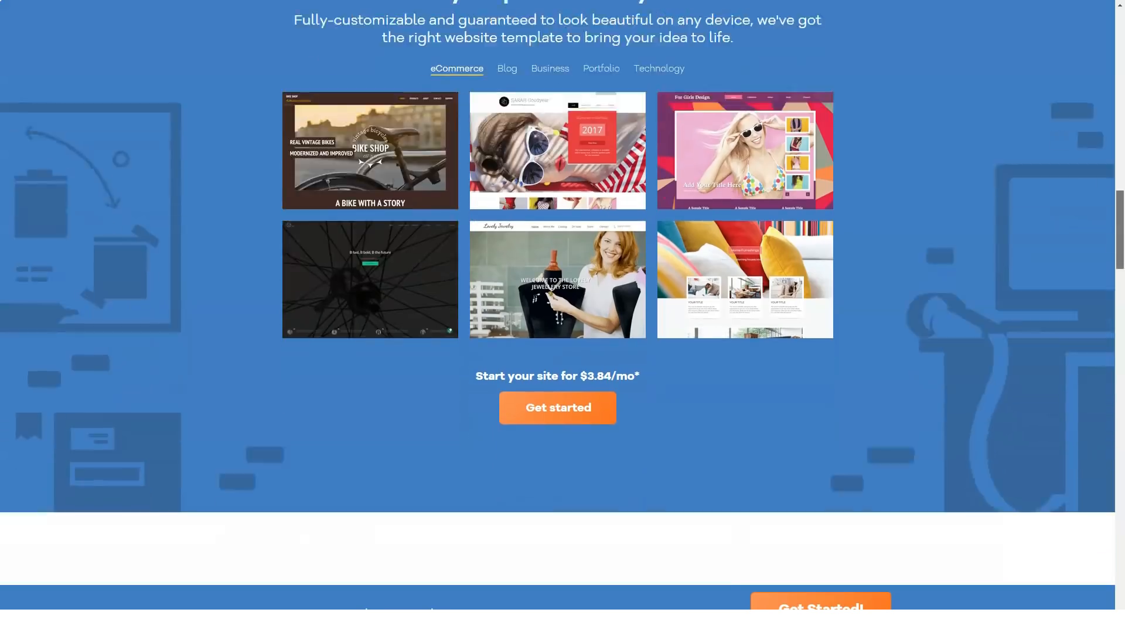
pyautogui.scroll(-3)
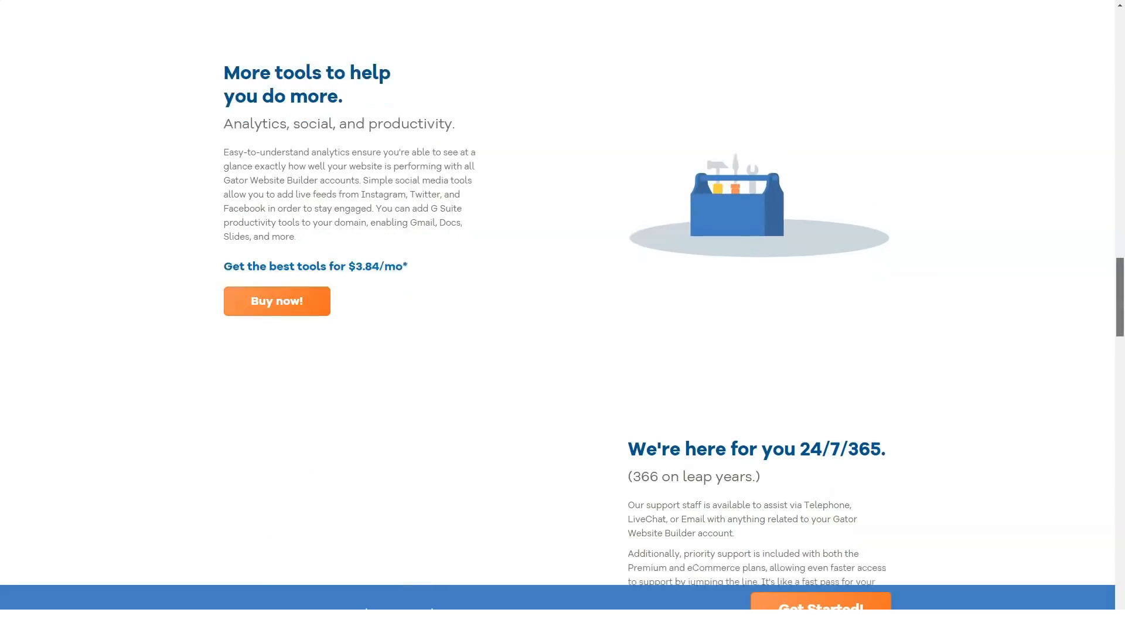
# - Scroll through the Website Builder plan comparison and FAQs down to the WordPress Hosting link
pyautogui.scroll(-3)
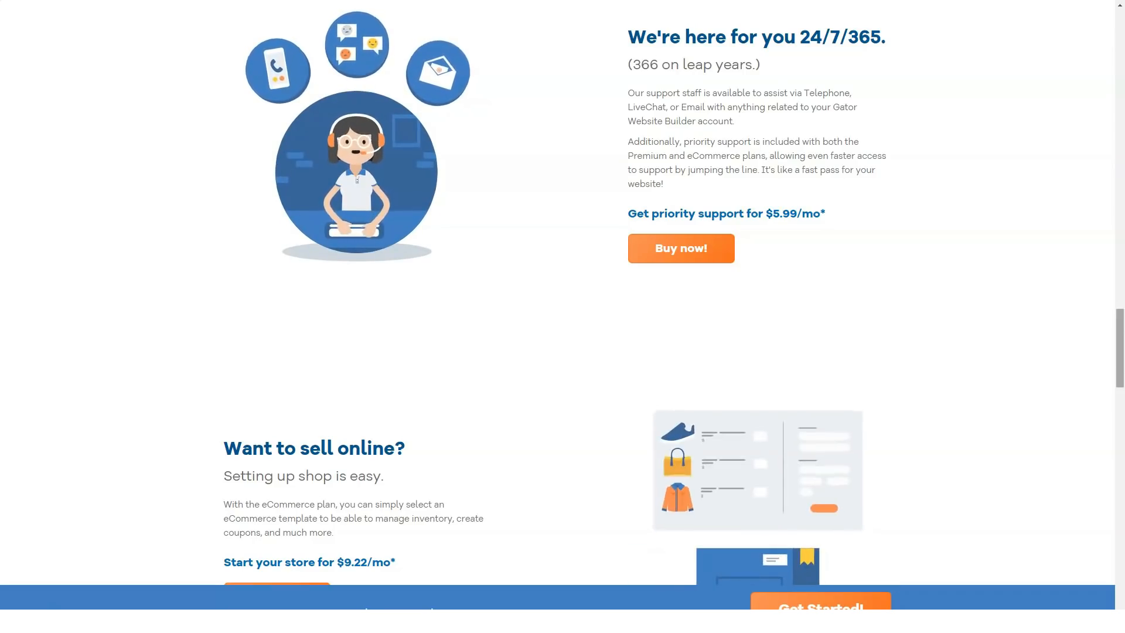
pyautogui.scroll(-3)
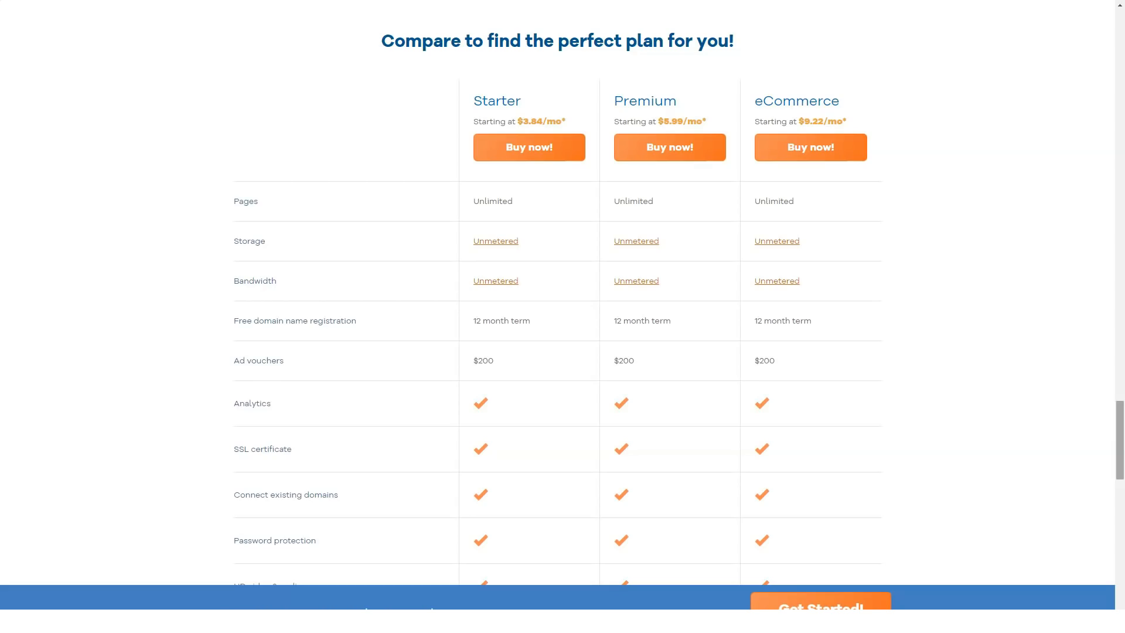
pyautogui.scroll(-3)
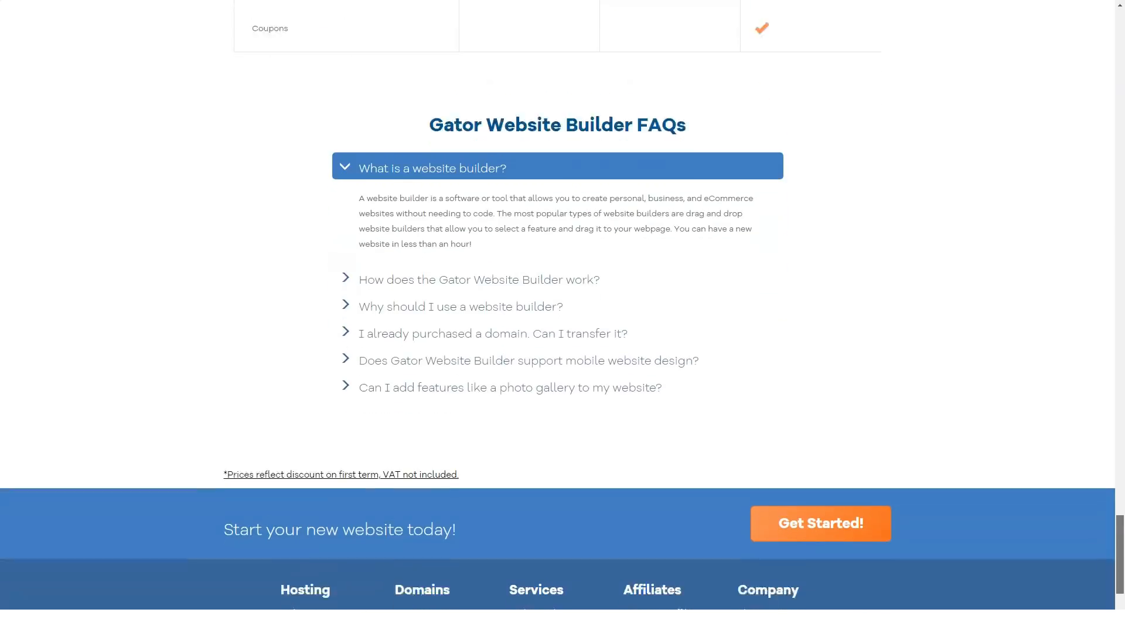
pyautogui.scroll(-3)
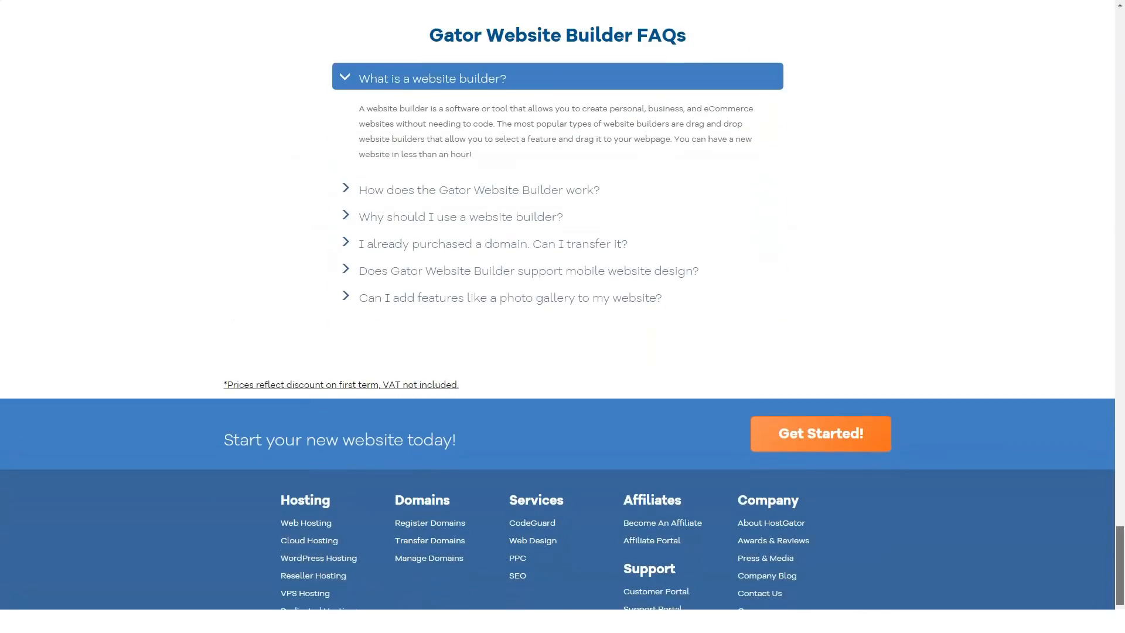
pyautogui.scroll(-3)
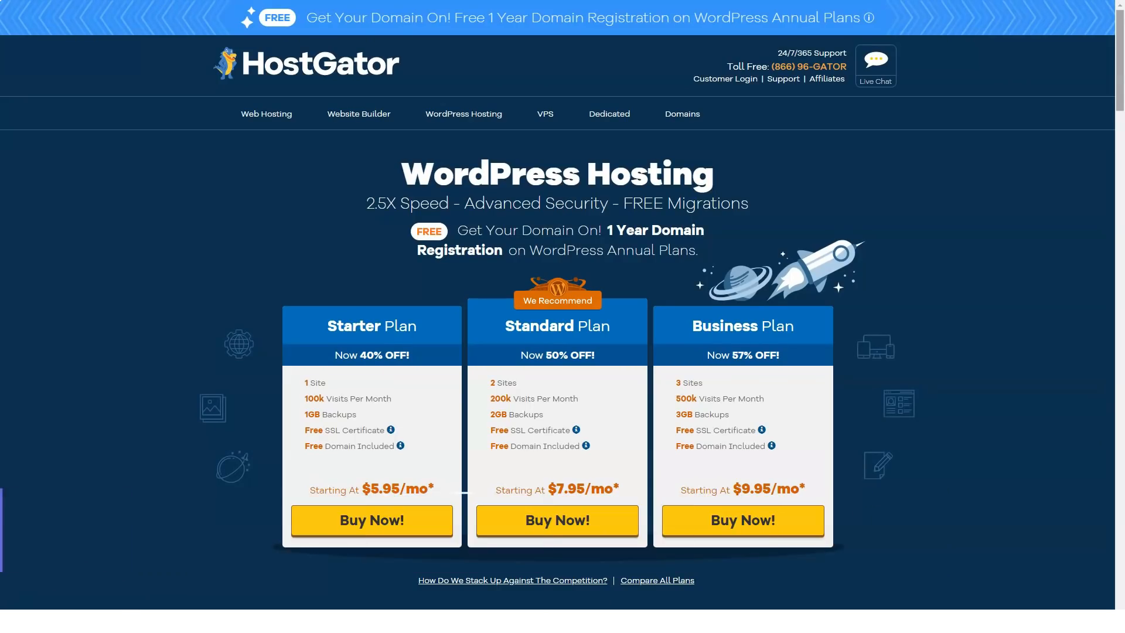
pyautogui.scroll(-3)
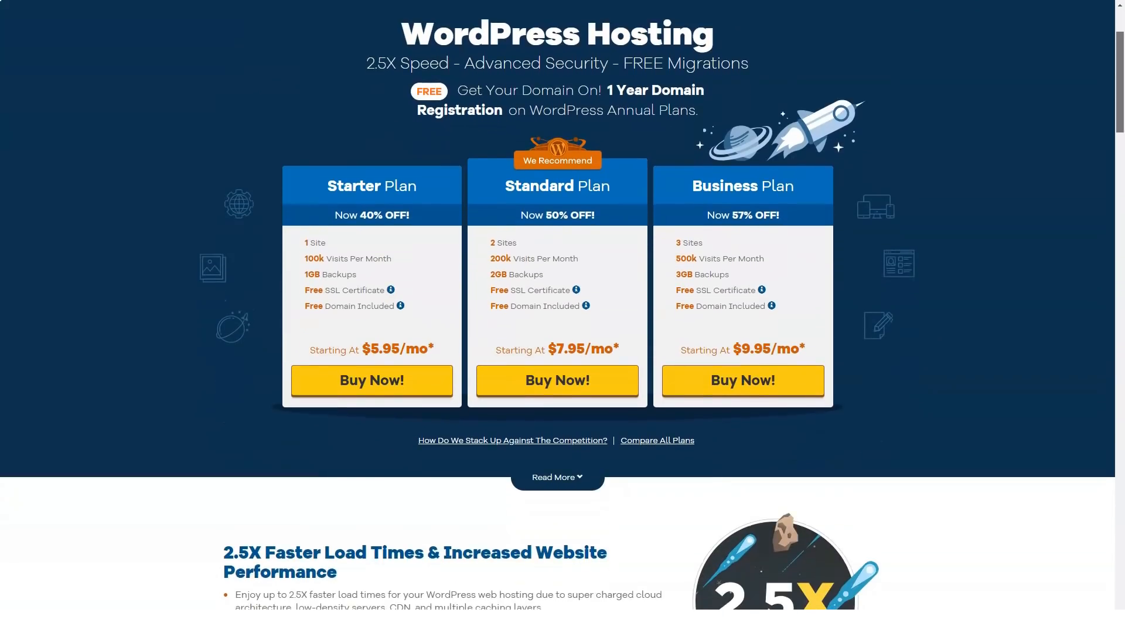
pyautogui.scroll(-3)
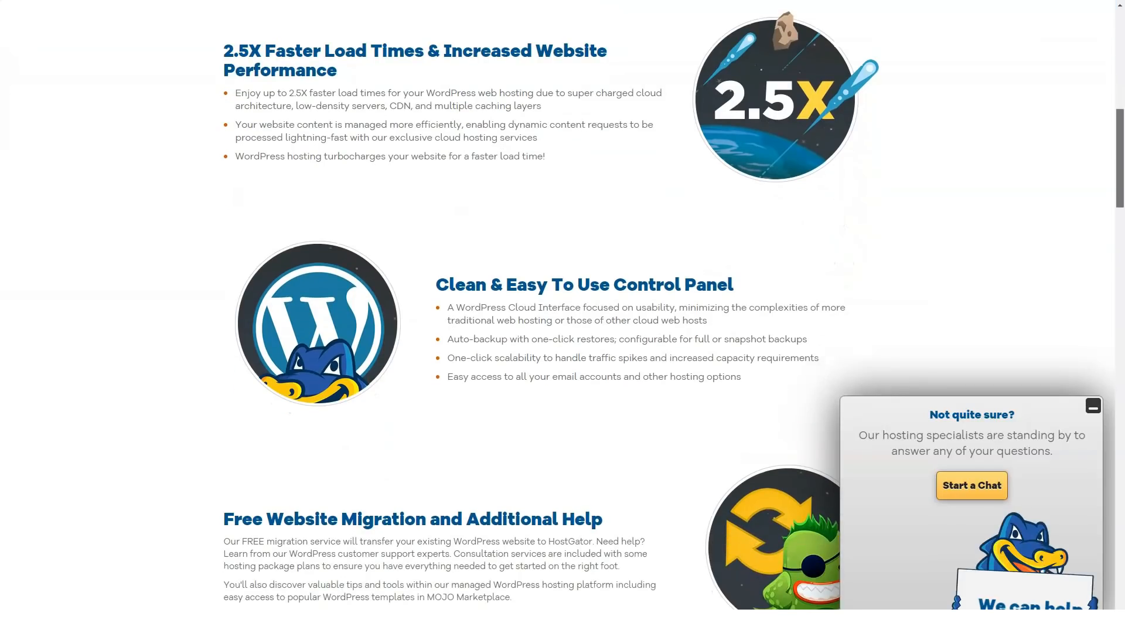
pyautogui.scroll(-3)
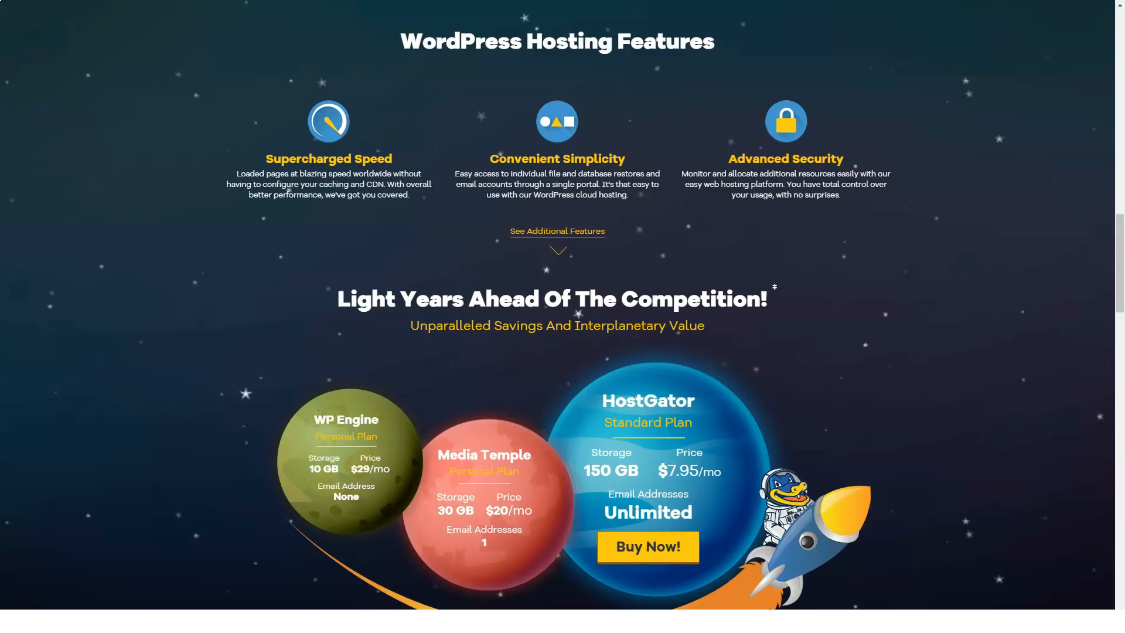
pyautogui.scroll(-3)
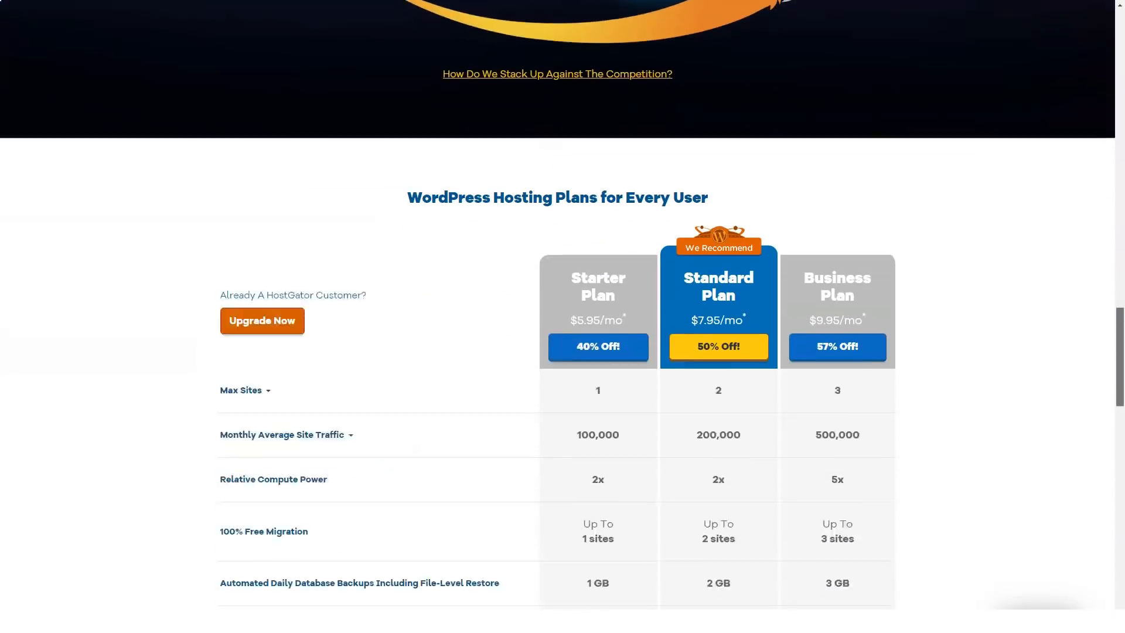
pyautogui.scroll(-3)
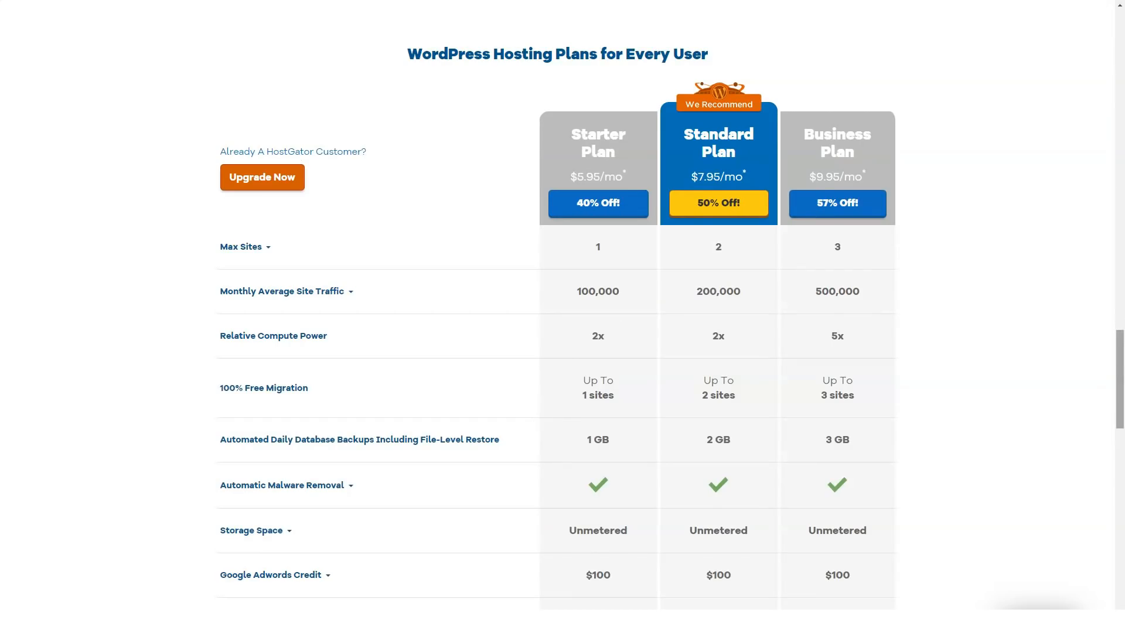
pyautogui.scroll(-3)
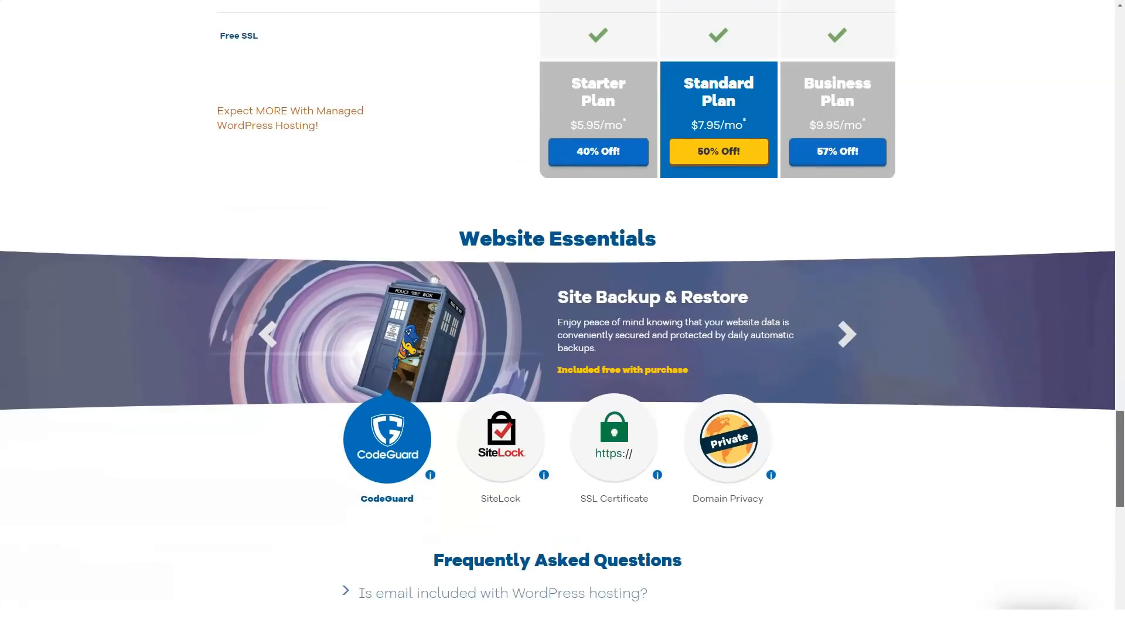
pyautogui.scroll(-3)
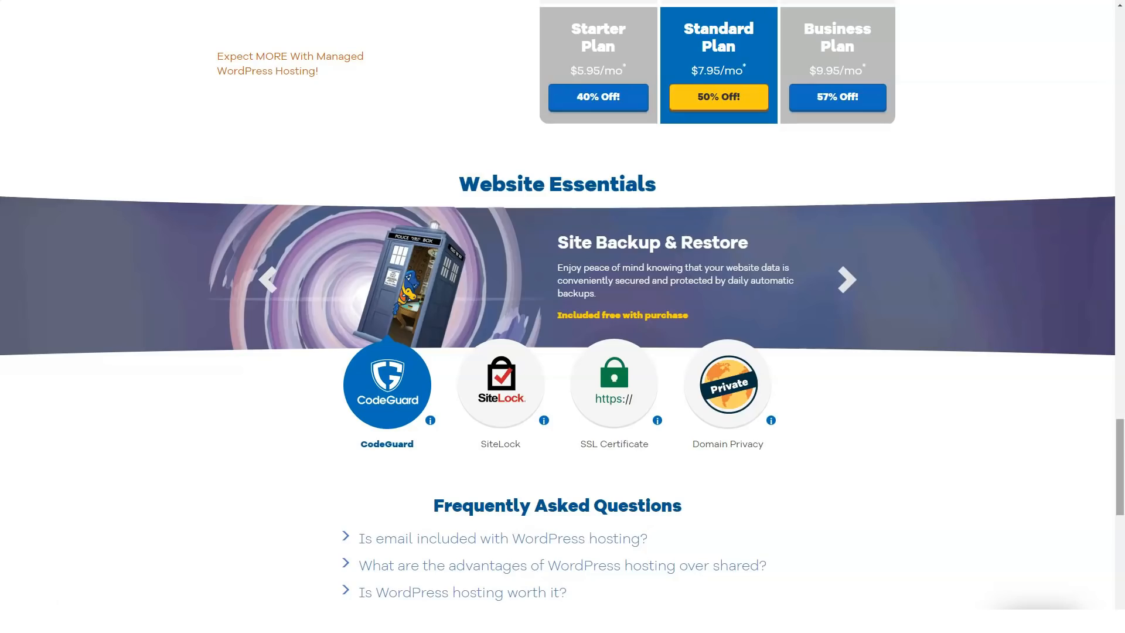
pyautogui.scroll(-3)
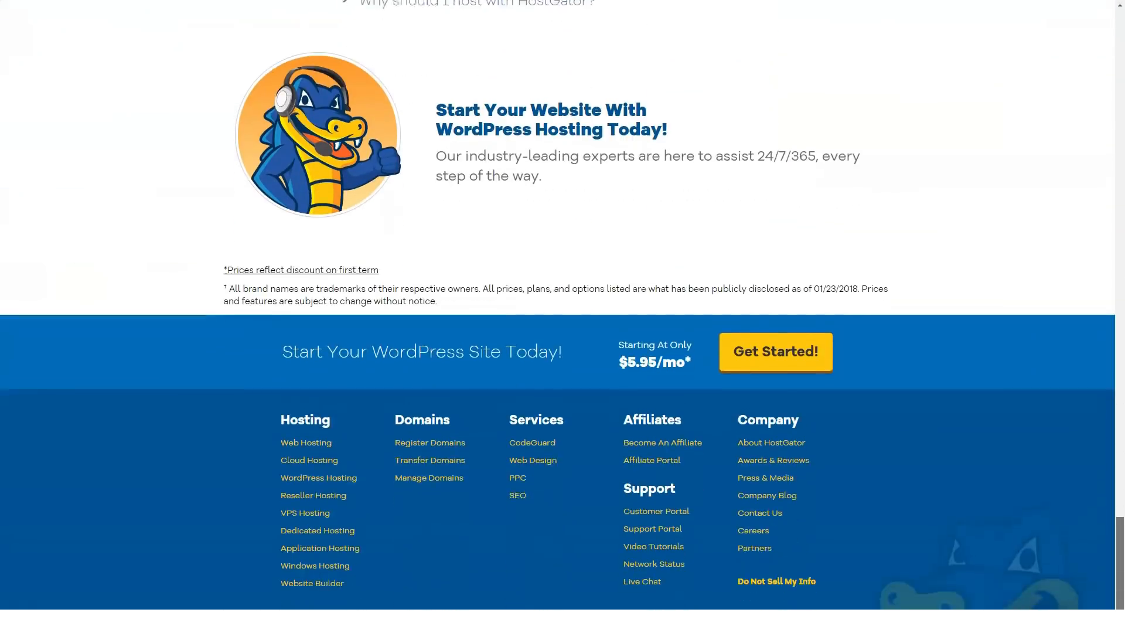
pyautogui.scroll(3)
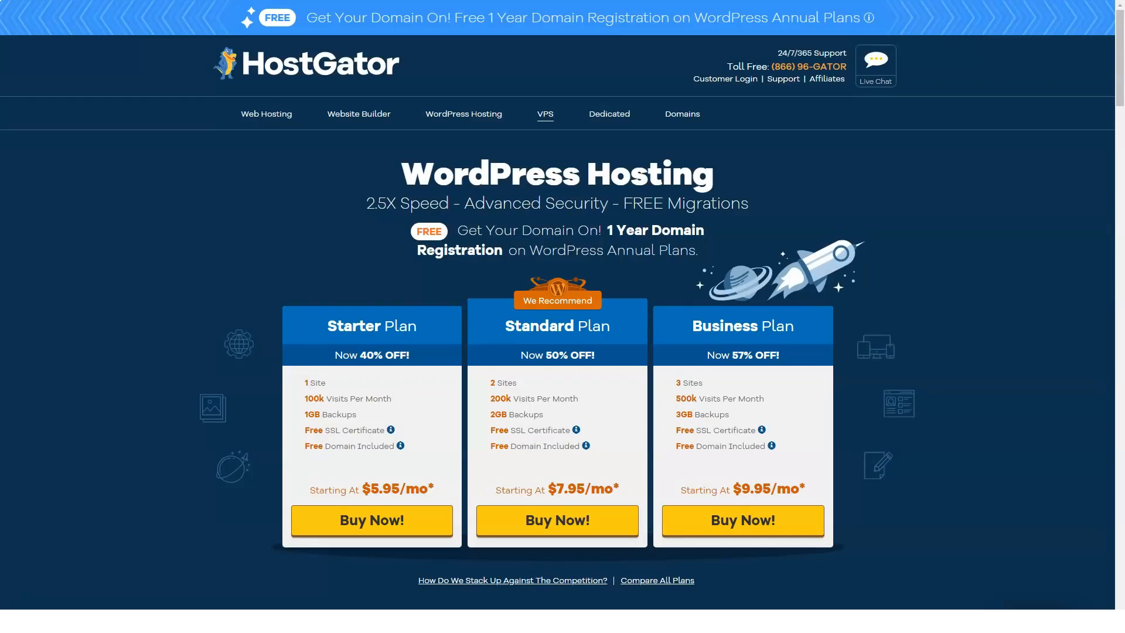
# - Go to the VPS Hosting page and review the Snappy 2000, 4000 and 8000 plans, features and comparison table
pyautogui.click(544, 114)
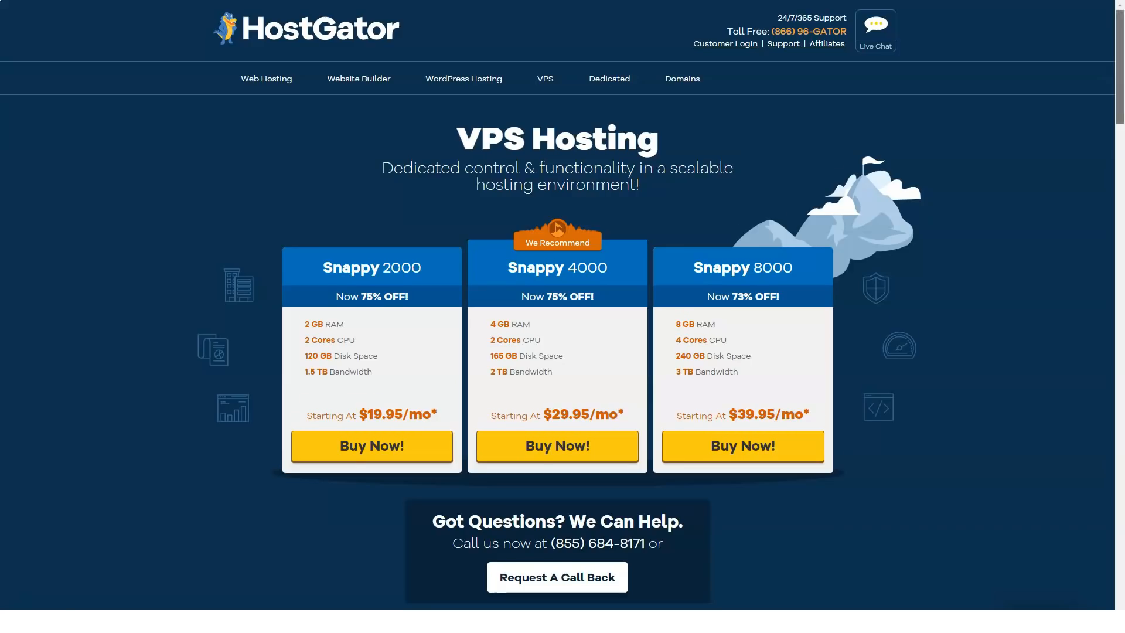
pyautogui.scroll(-3)
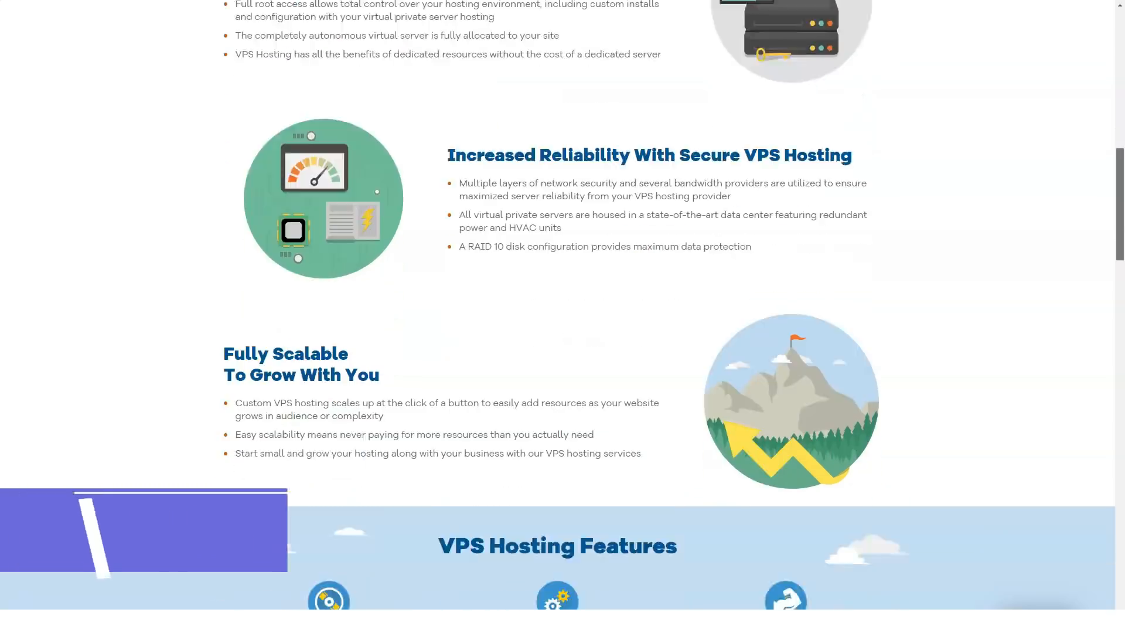
pyautogui.scroll(-3)
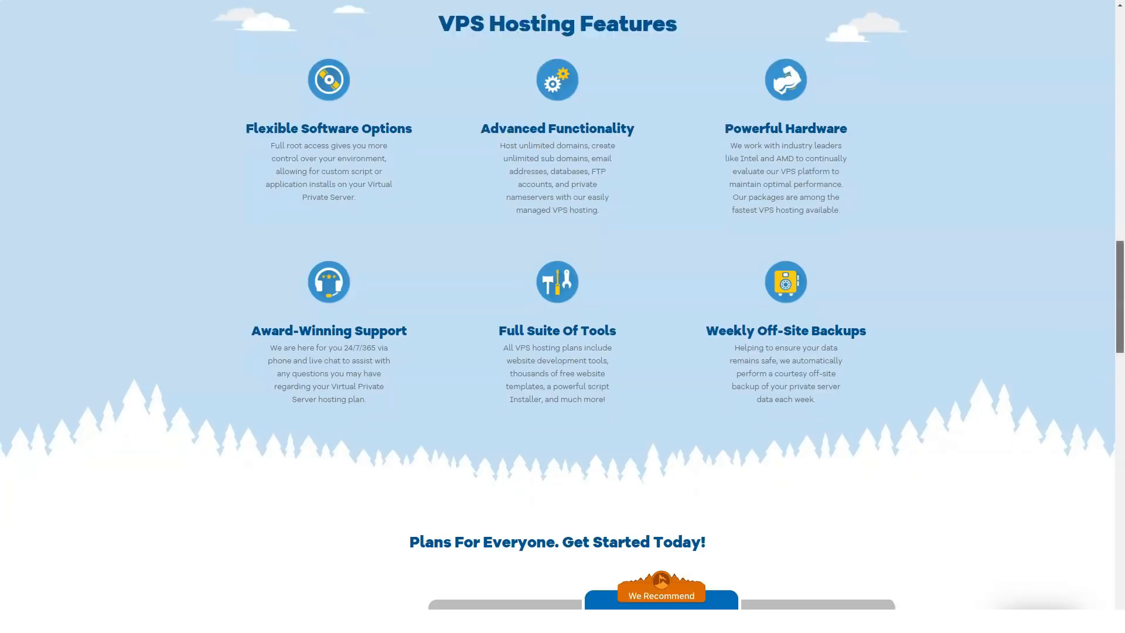
pyautogui.scroll(-3)
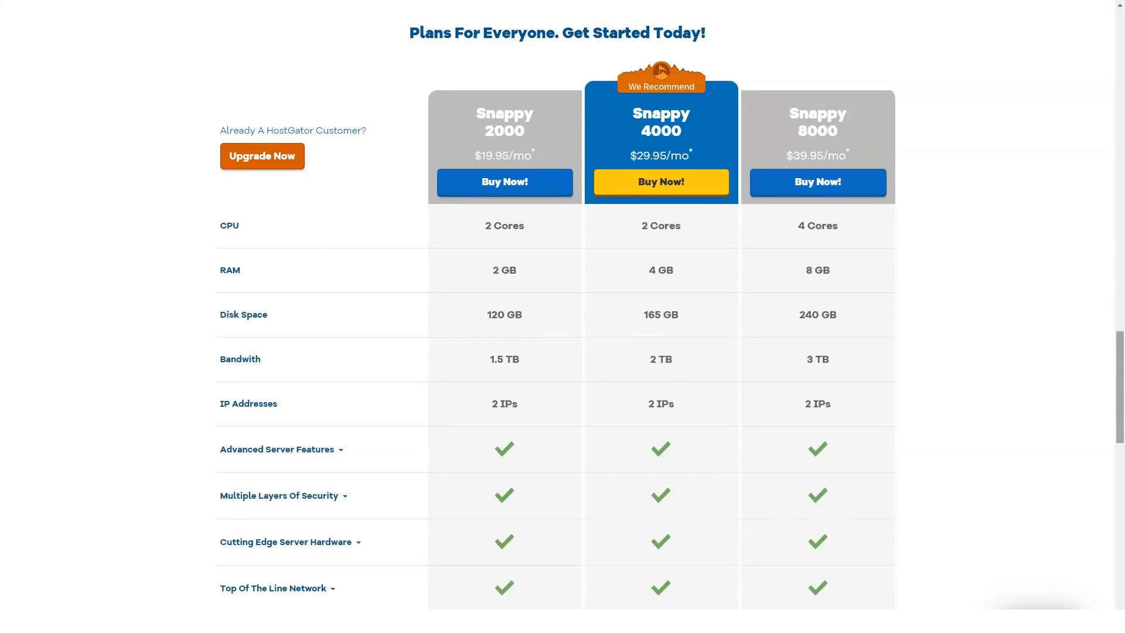
pyautogui.scroll(-3)
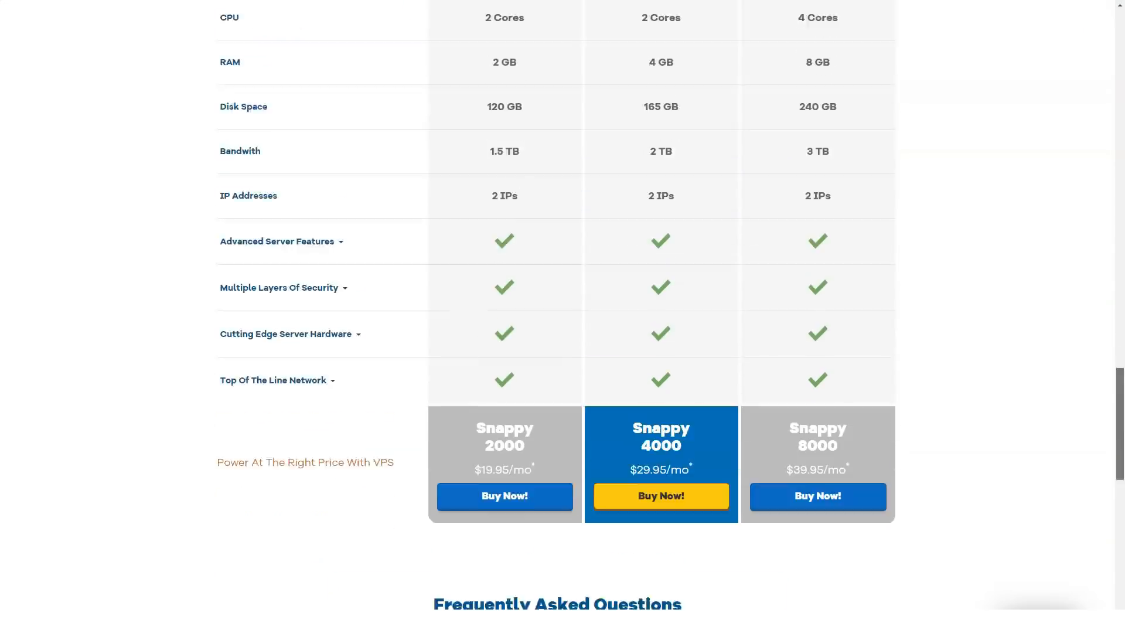
pyautogui.scroll(-3)
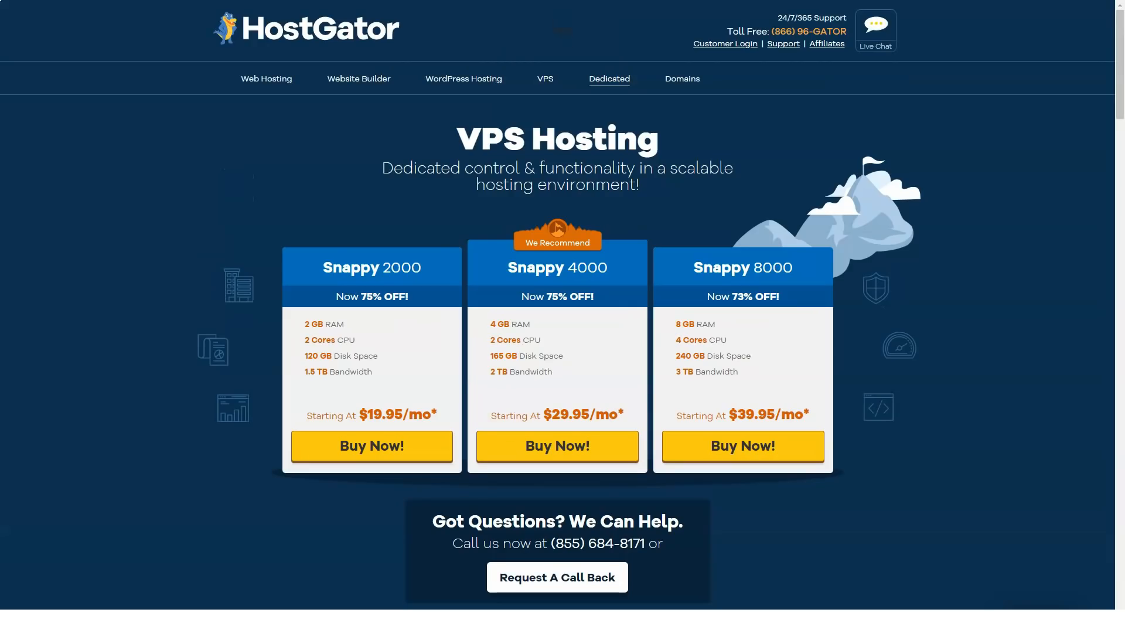
# - Go to the Dedicated Server page and review the Value, Power and Enterprise plans and managed comparison table
pyautogui.click(608, 78)
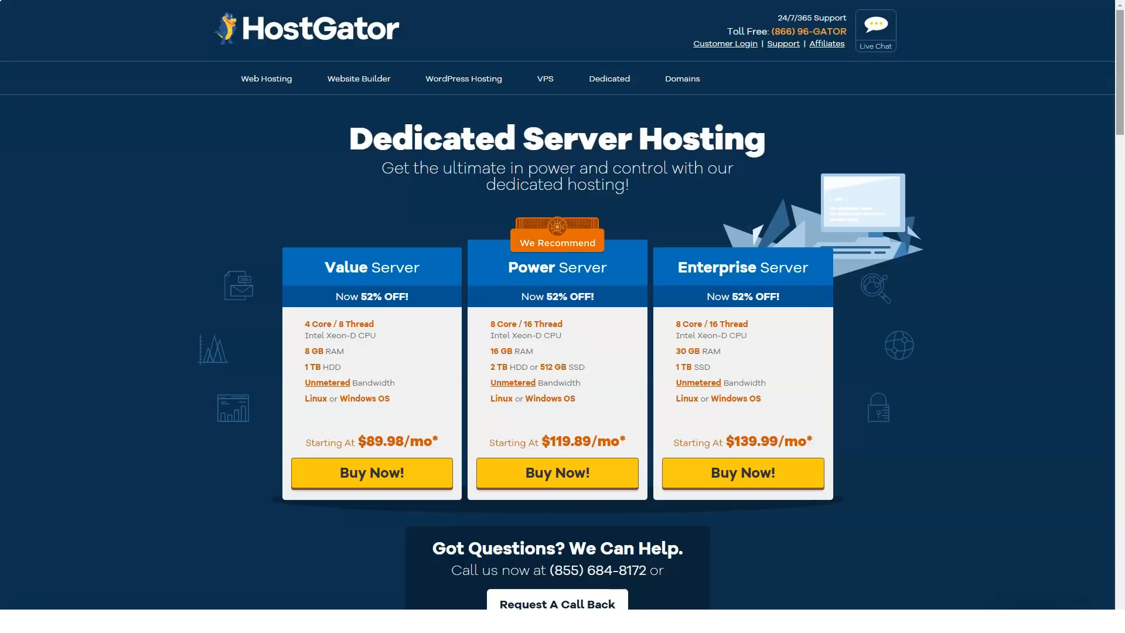
pyautogui.scroll(-3)
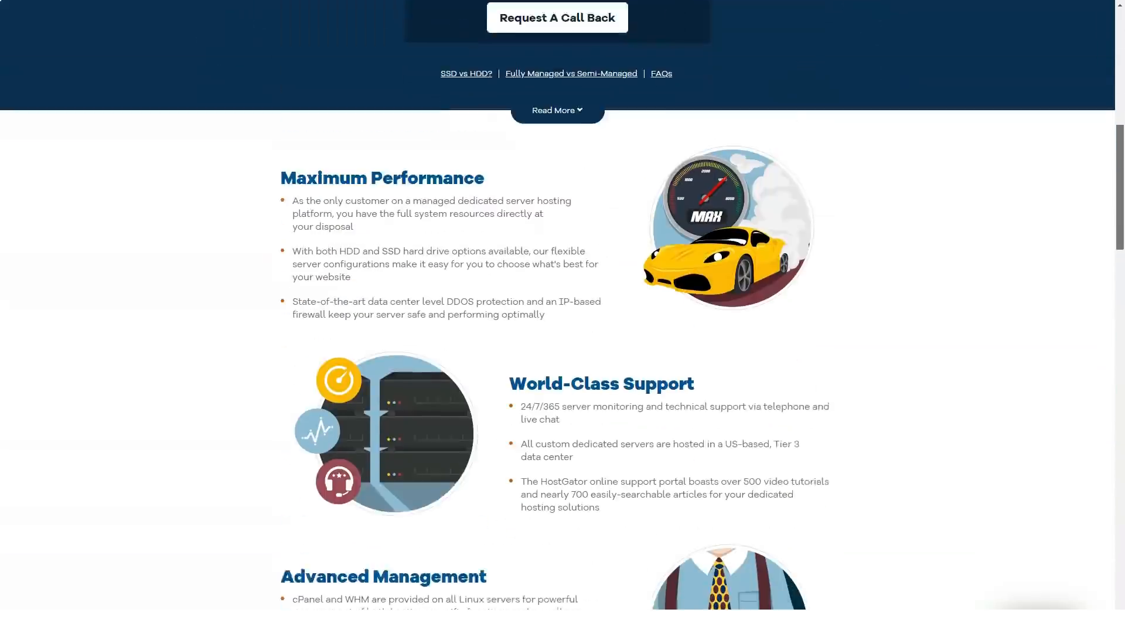
pyautogui.scroll(-3)
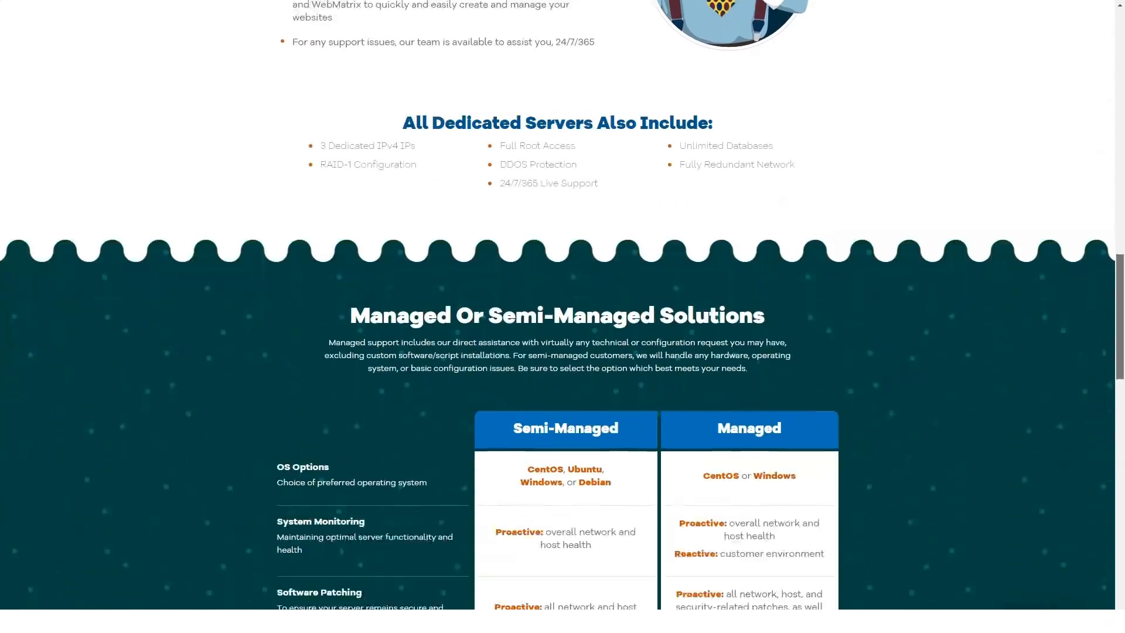
pyautogui.scroll(-3)
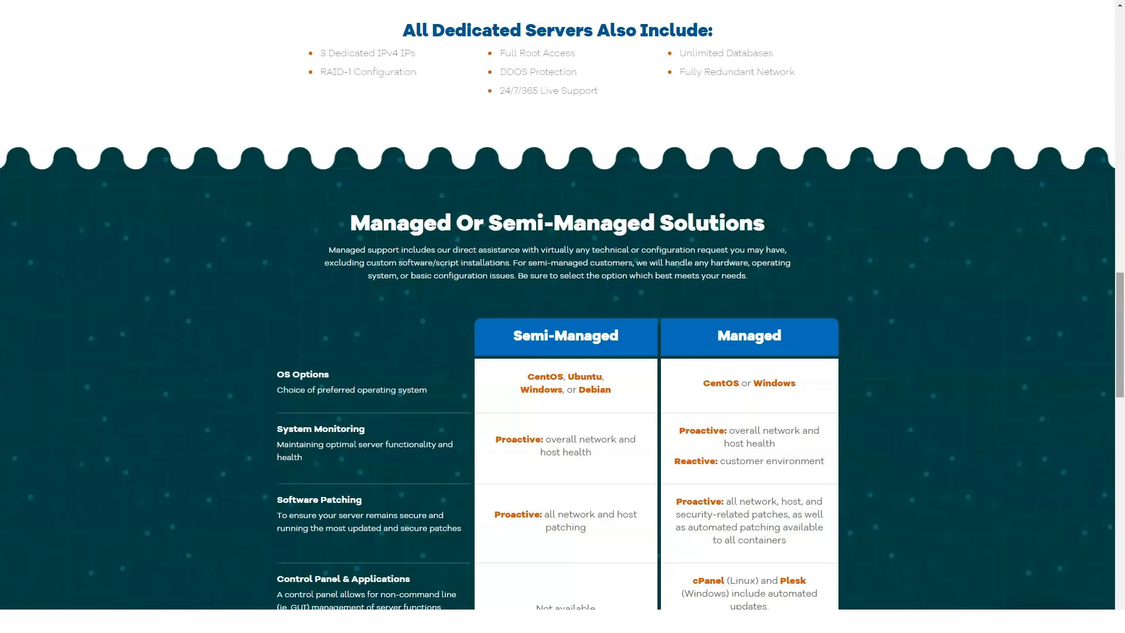
pyautogui.scroll(-3)
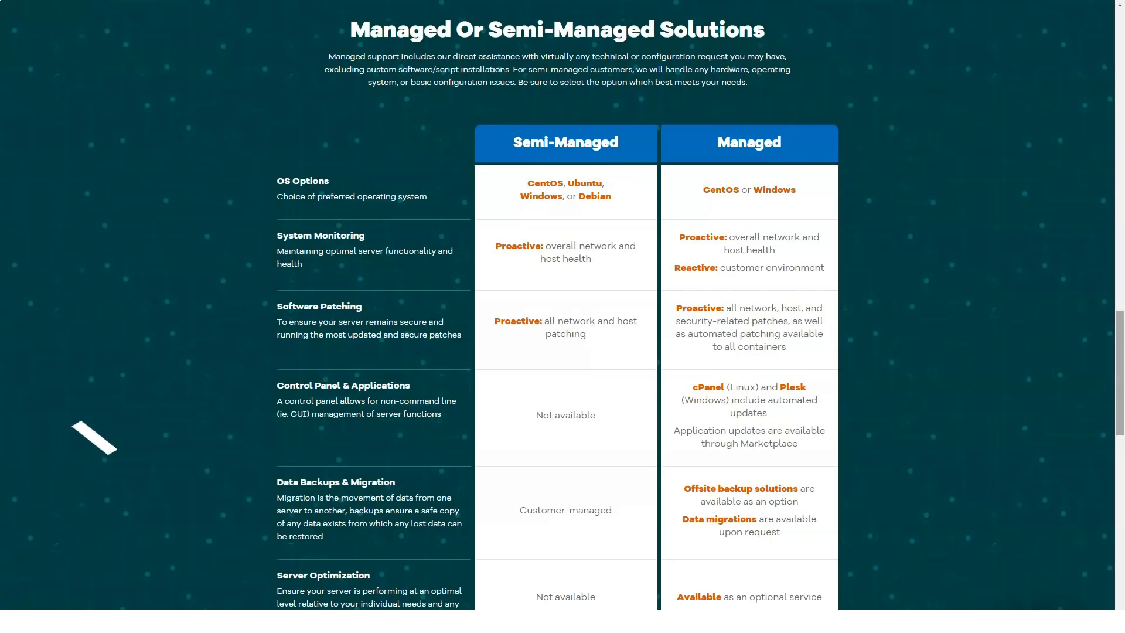
pyautogui.scroll(-3)
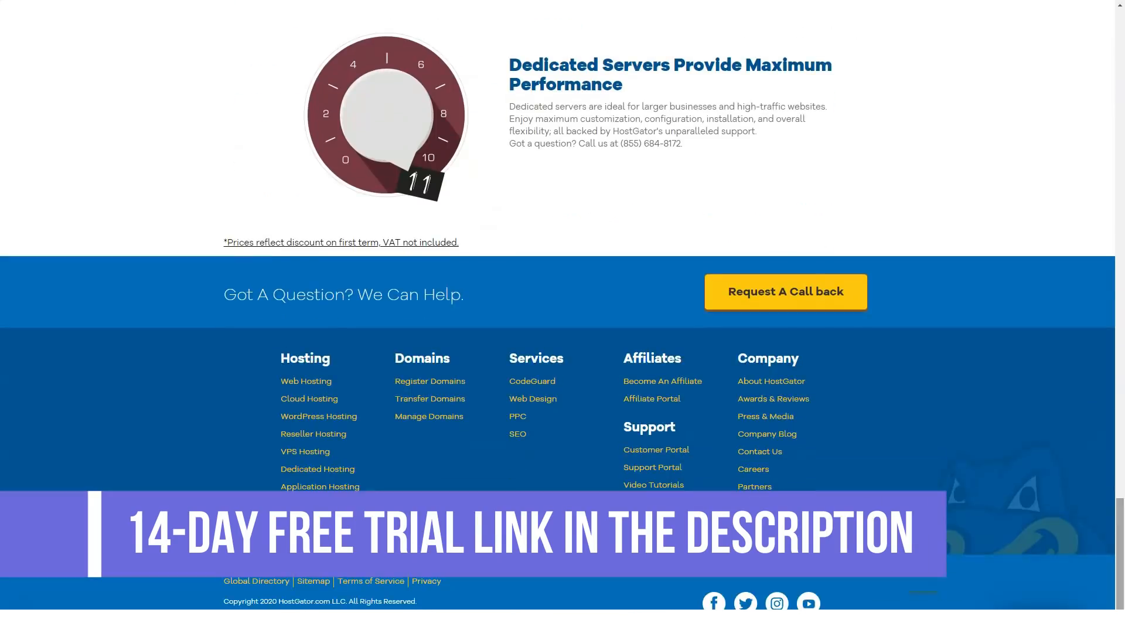
pyautogui.scroll(3)
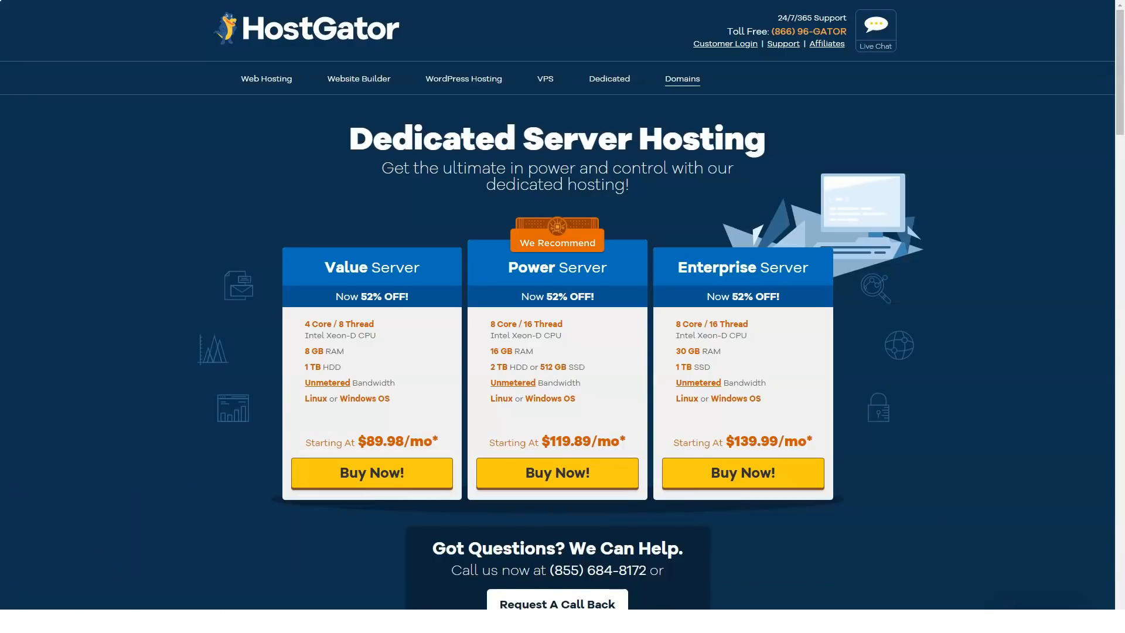
# - Go to the domain registration page and scroll through the top level domain prices and domain tips
pyautogui.click(681, 79)
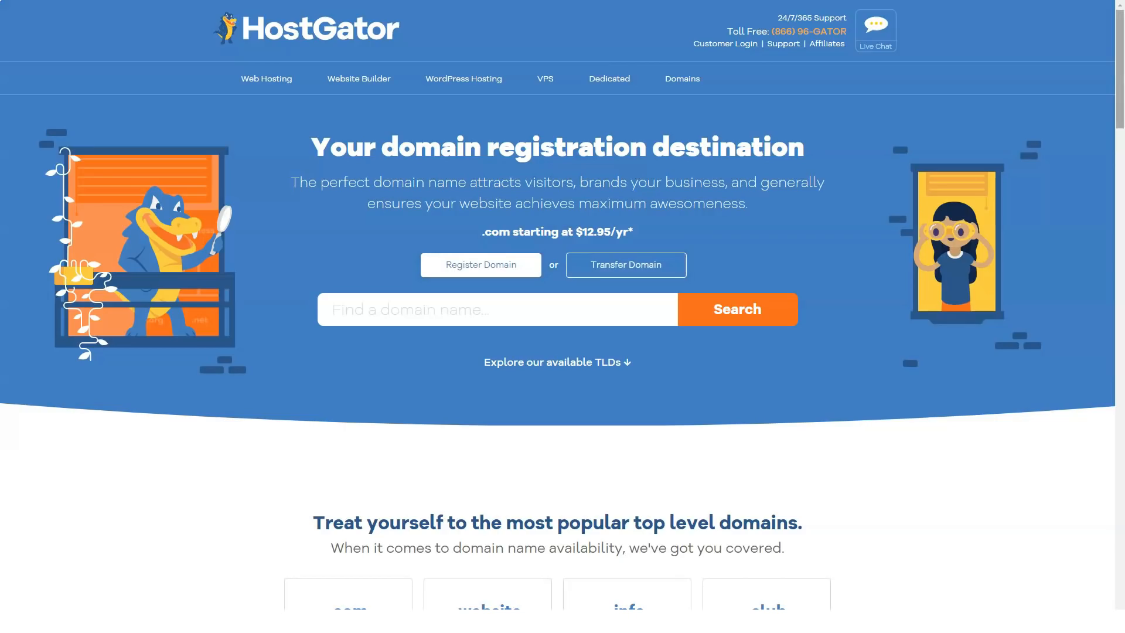
pyautogui.scroll(-3)
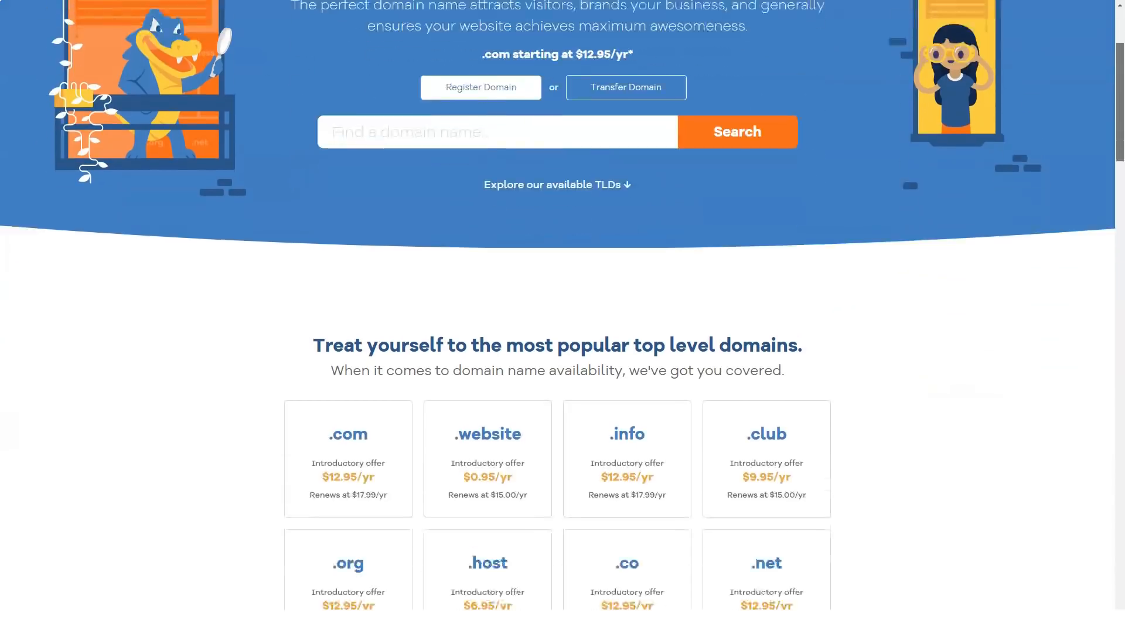
pyautogui.scroll(-3)
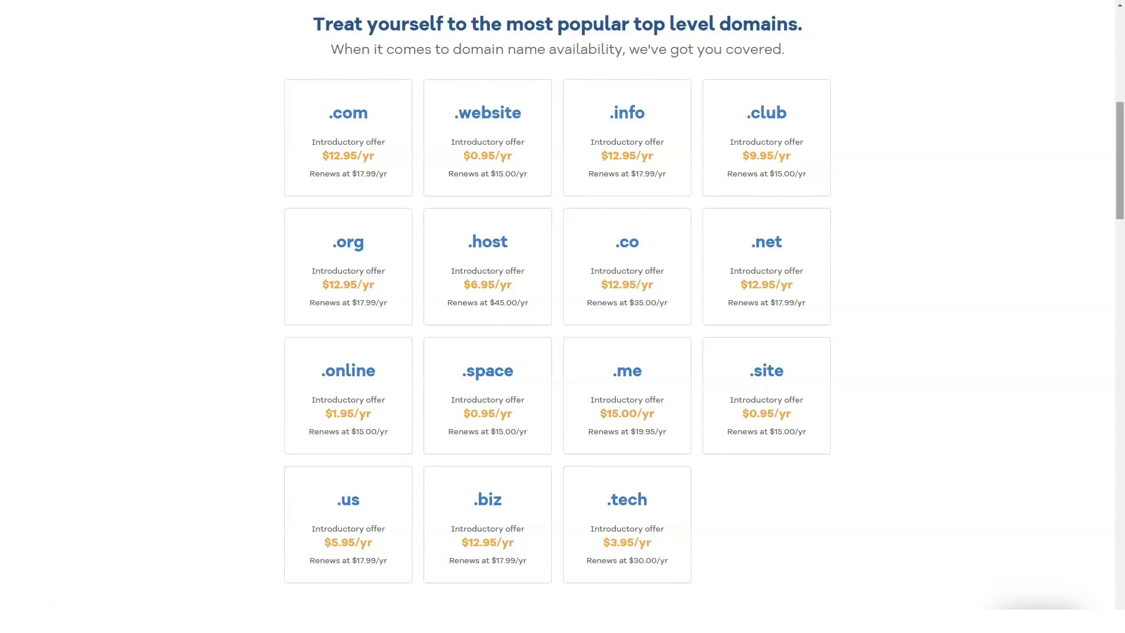
pyautogui.scroll(-3)
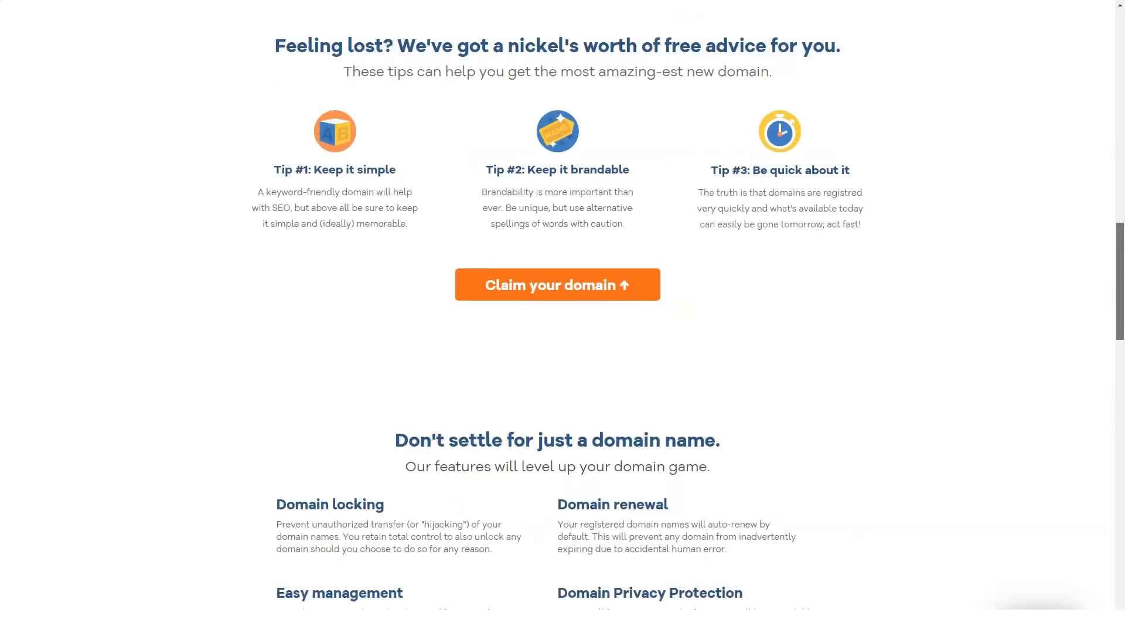
pyautogui.scroll(-3)
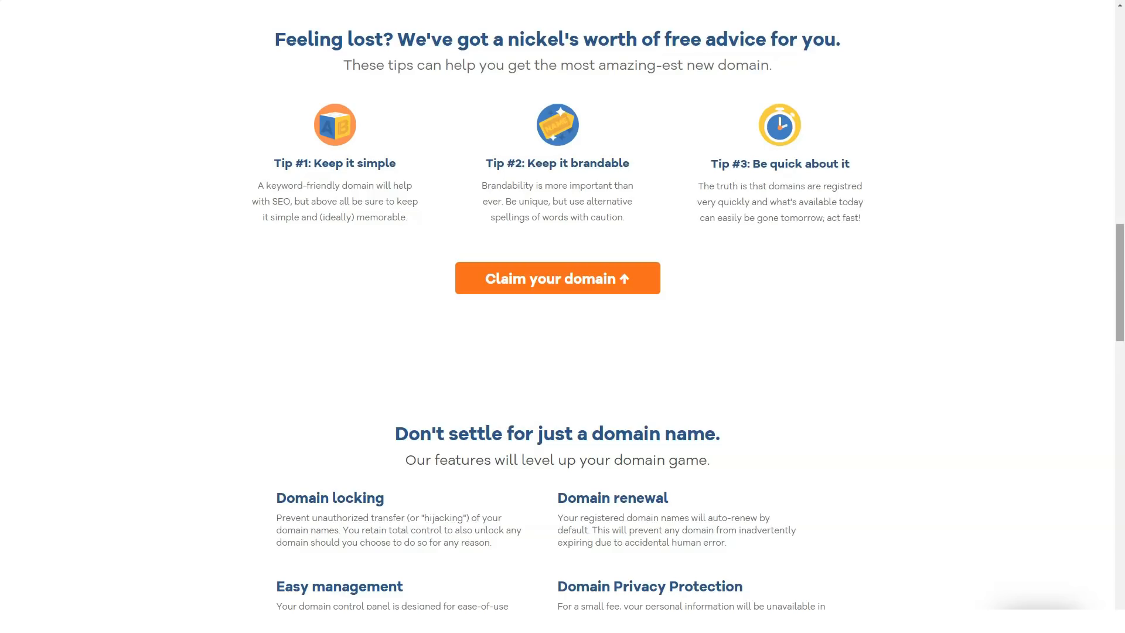
# - Continue down through the domain features, registration FAQs and blog articles to the footer
pyautogui.scroll(-3)
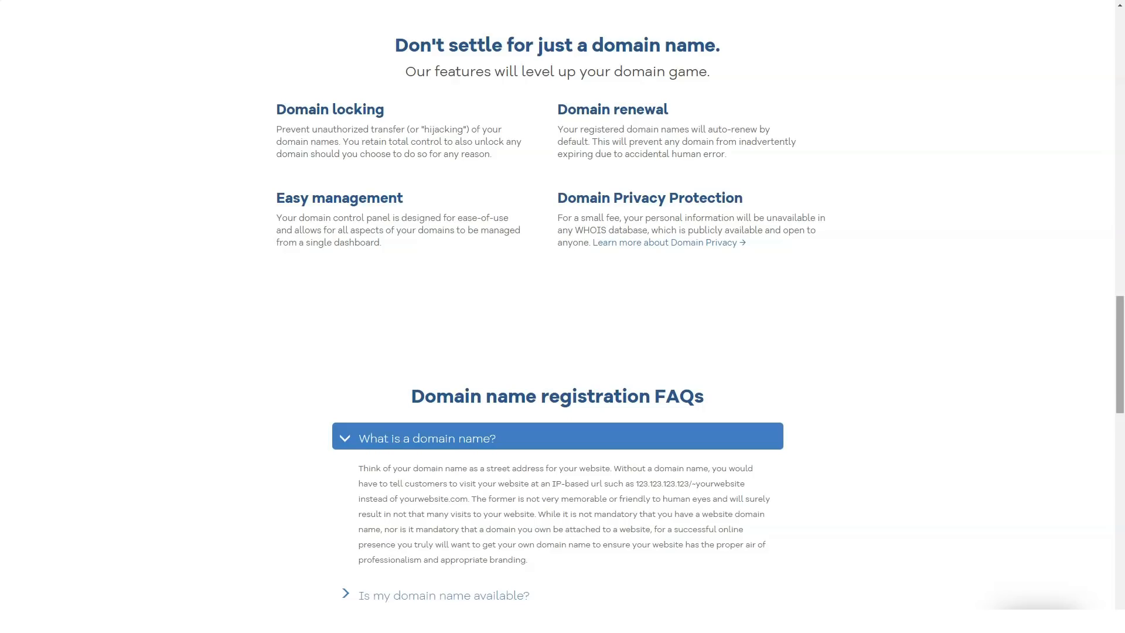
pyautogui.scroll(-3)
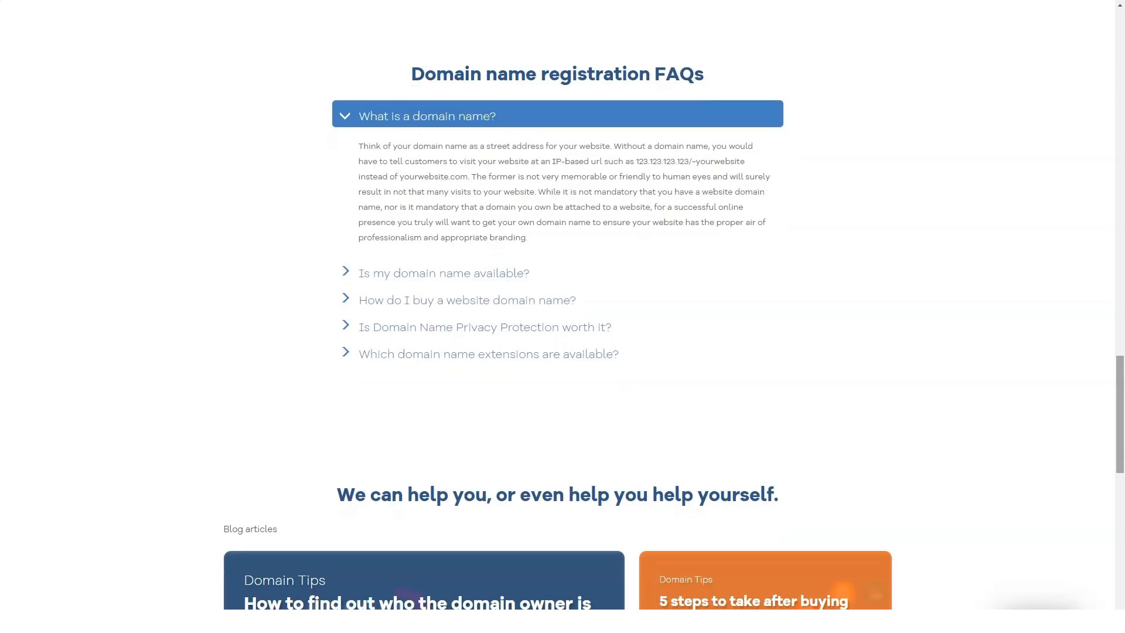
pyautogui.scroll(-3)
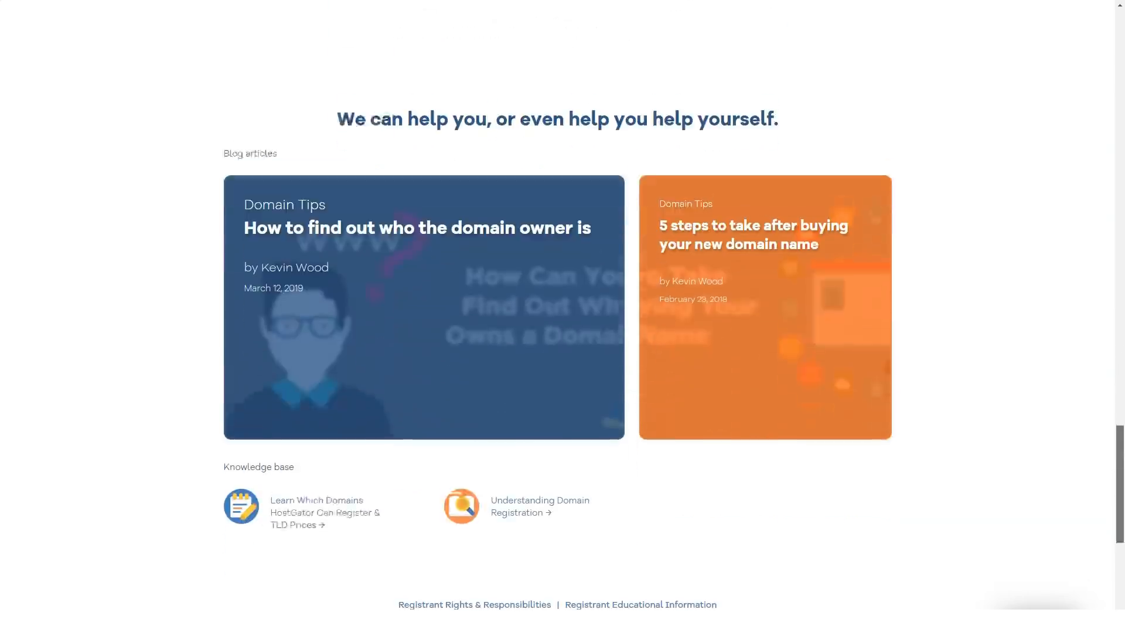
pyautogui.scroll(-3)
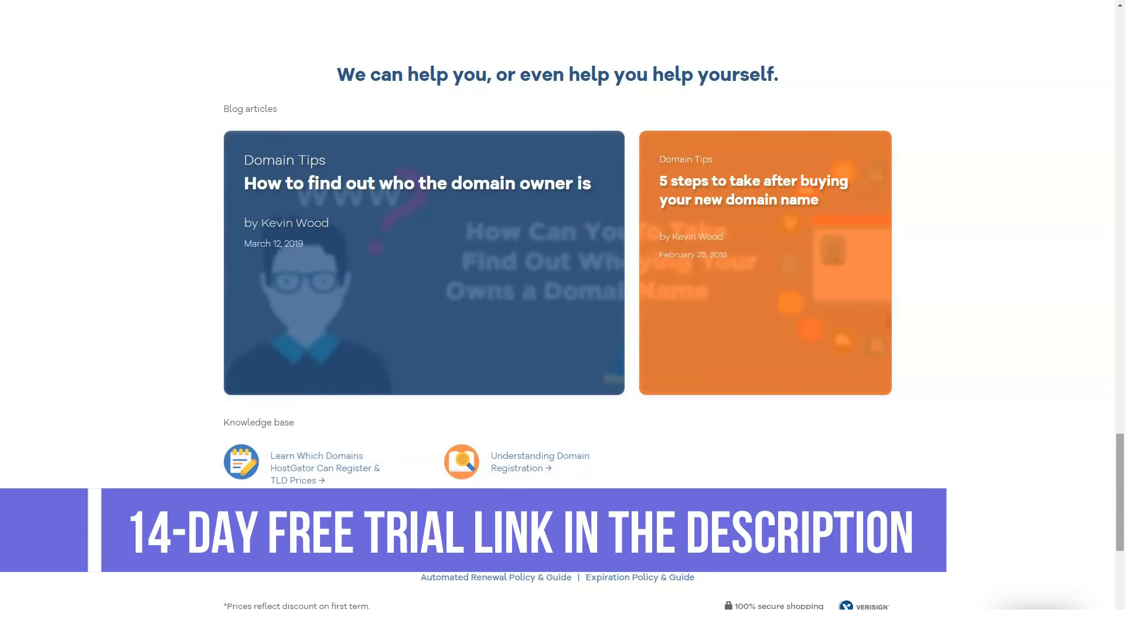
pyautogui.scroll(-3)
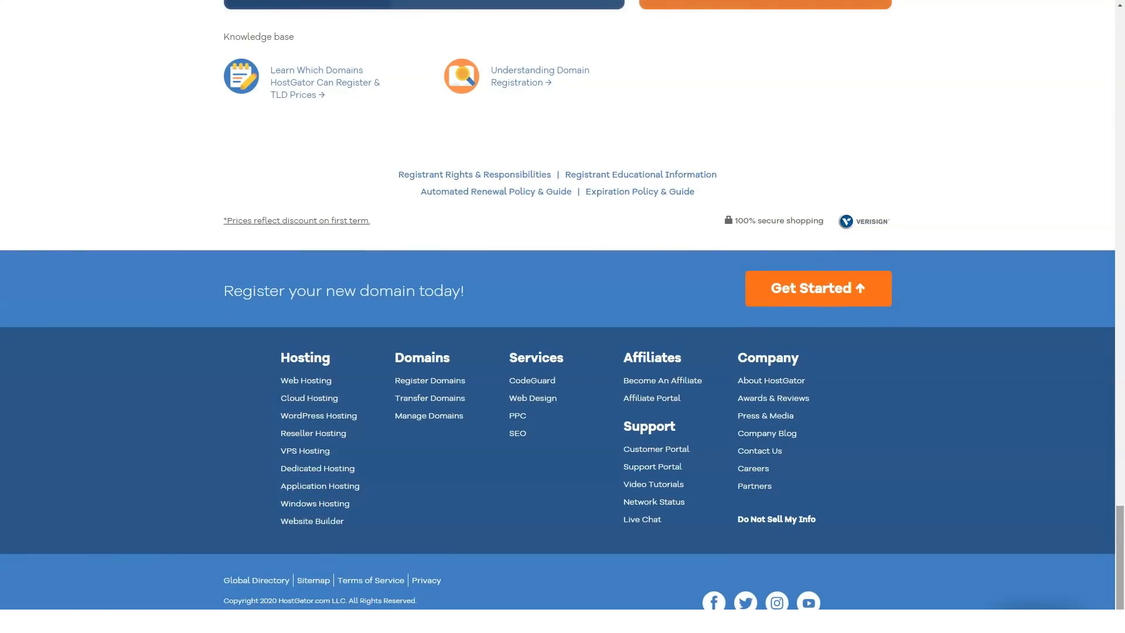
pyautogui.moveTo(772, 380)
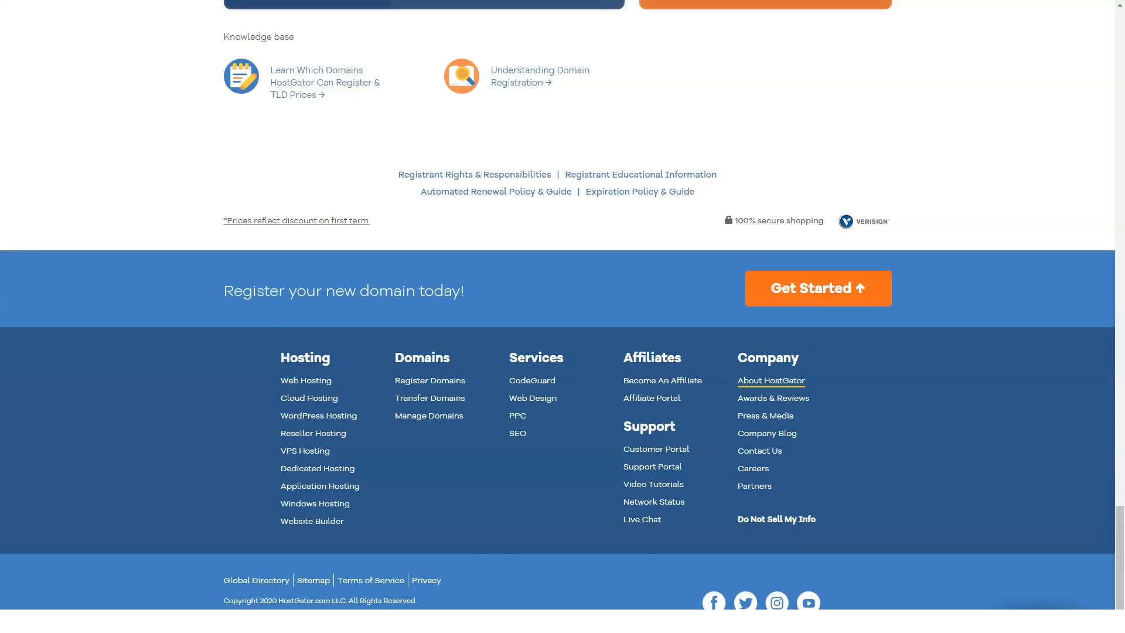
# - Go to the About Us page and scroll through the company history and Snappy Timeline to the footer
pyautogui.click(771, 380)
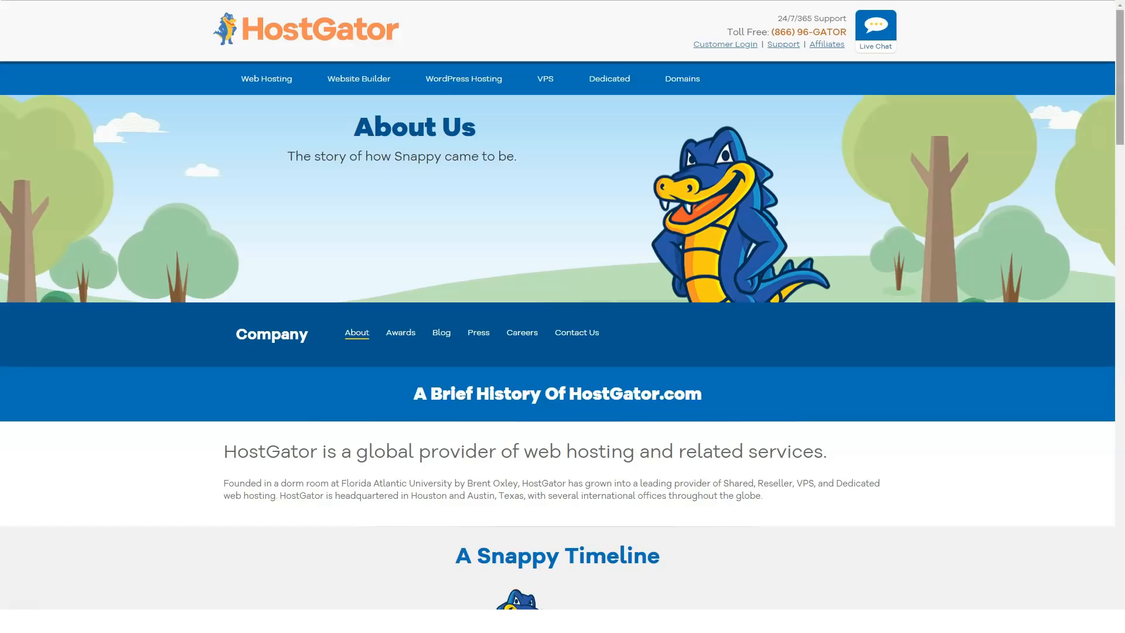
pyautogui.scroll(-3)
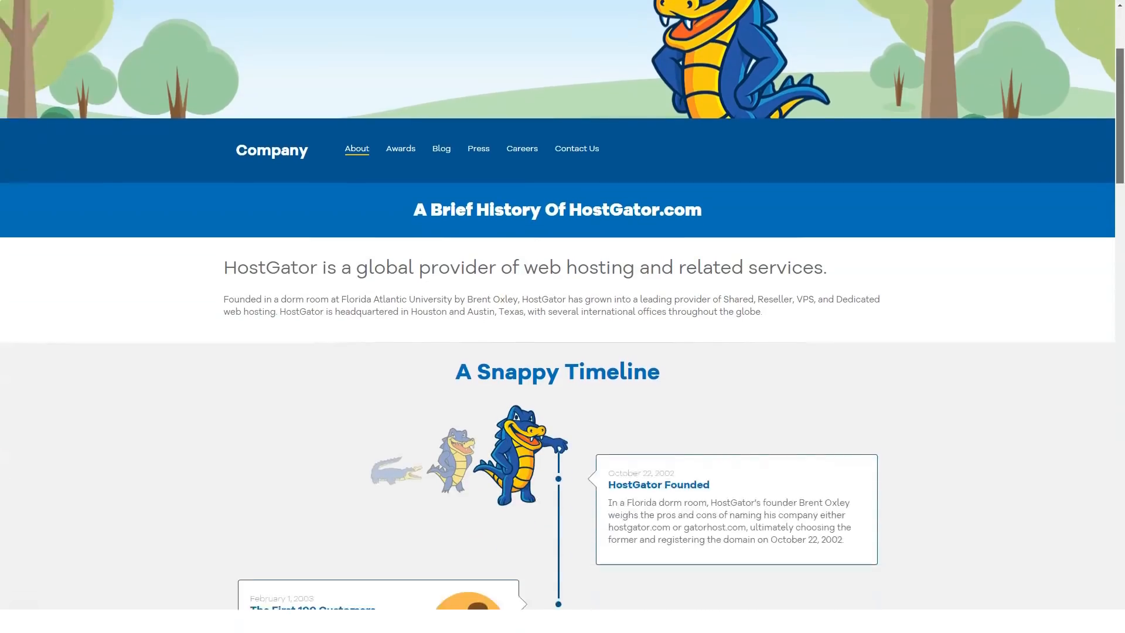
pyautogui.scroll(-3)
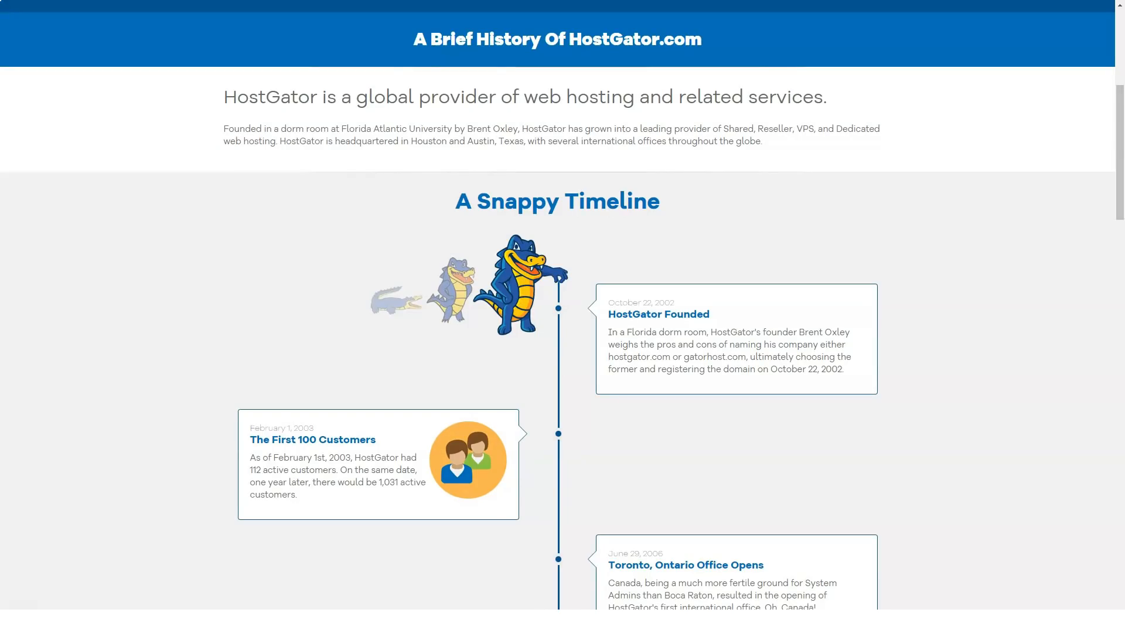
pyautogui.scroll(-3)
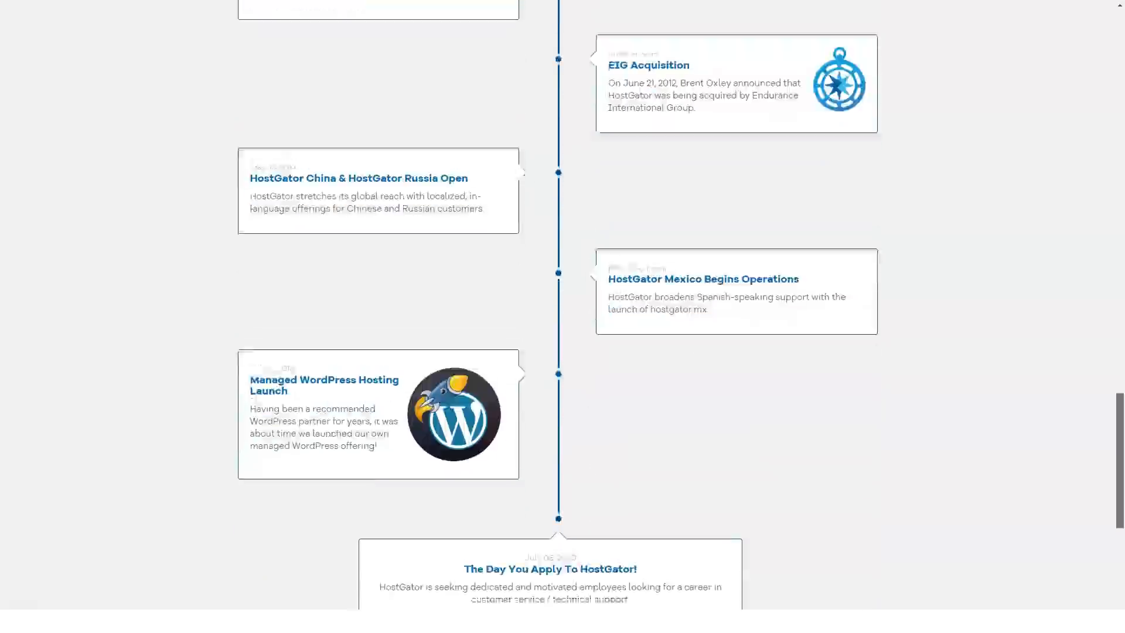
pyautogui.scroll(-3)
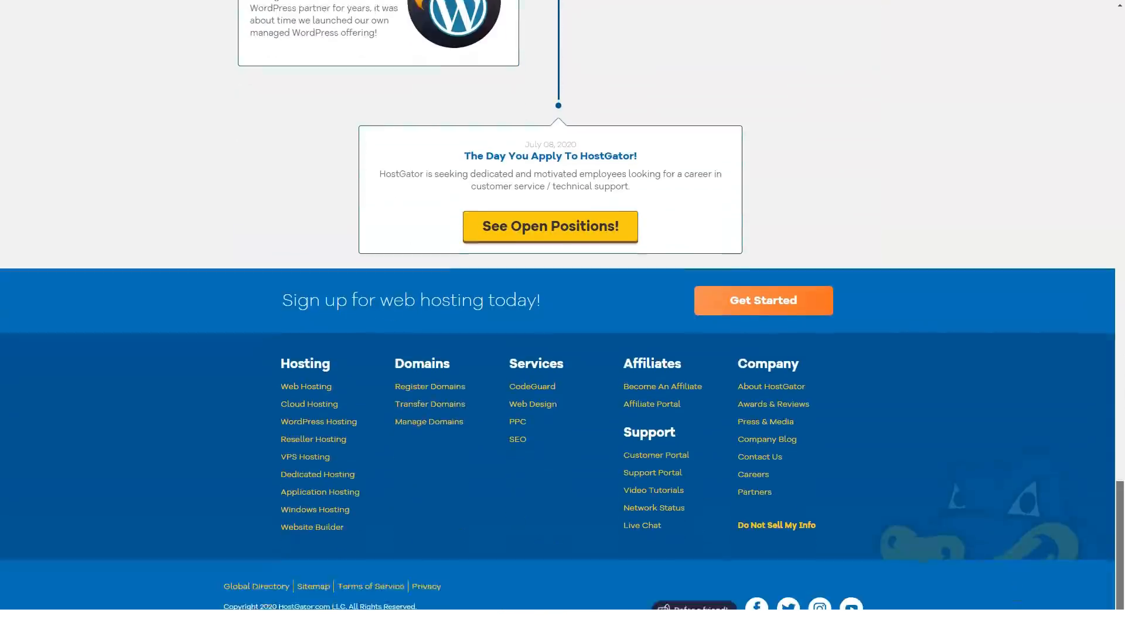